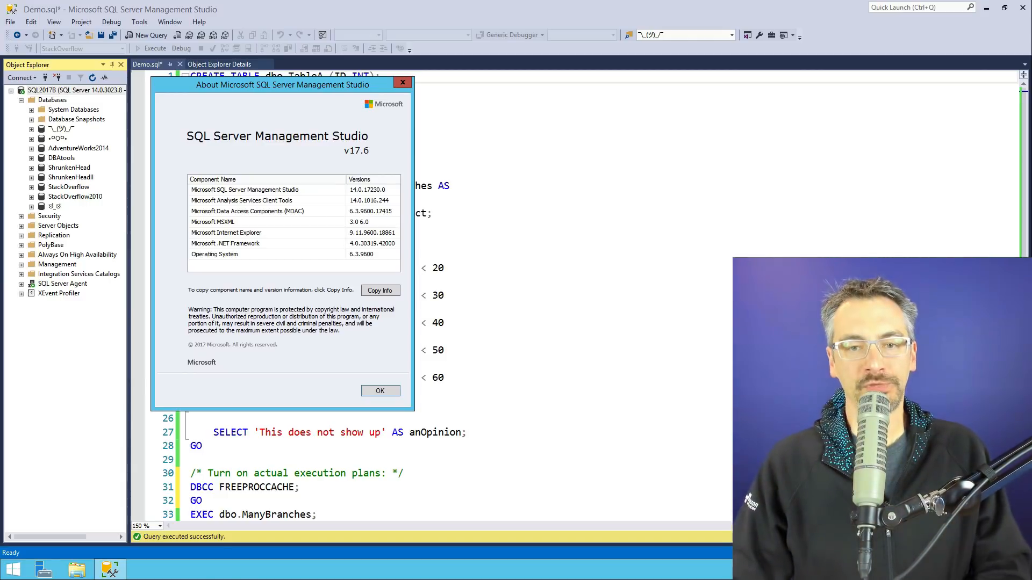
Step: Dismiss the About box and highlight the ManyBranches header and the TableC branch
click(379, 390)
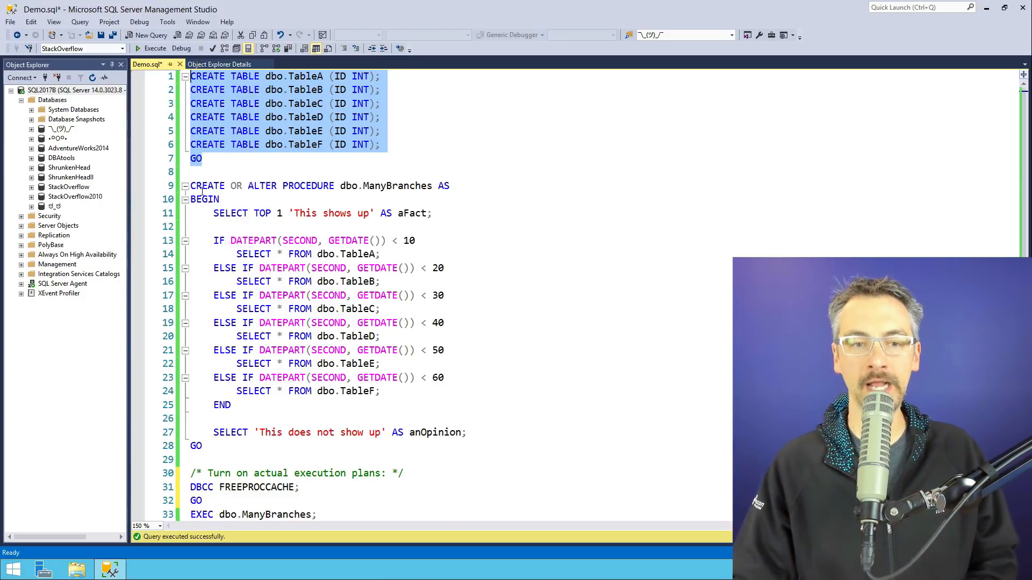
click(416, 186)
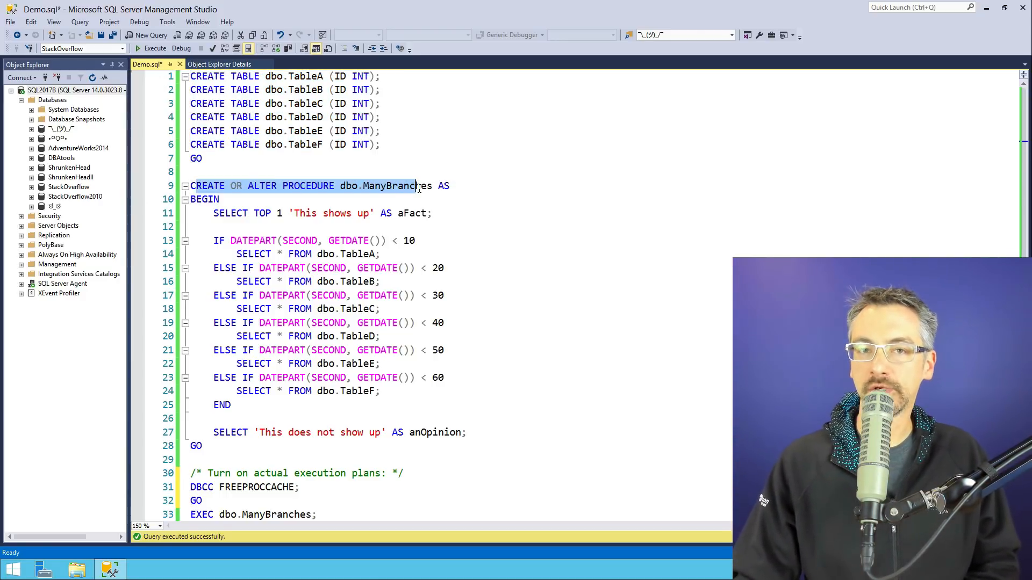
mouse_move(234, 213)
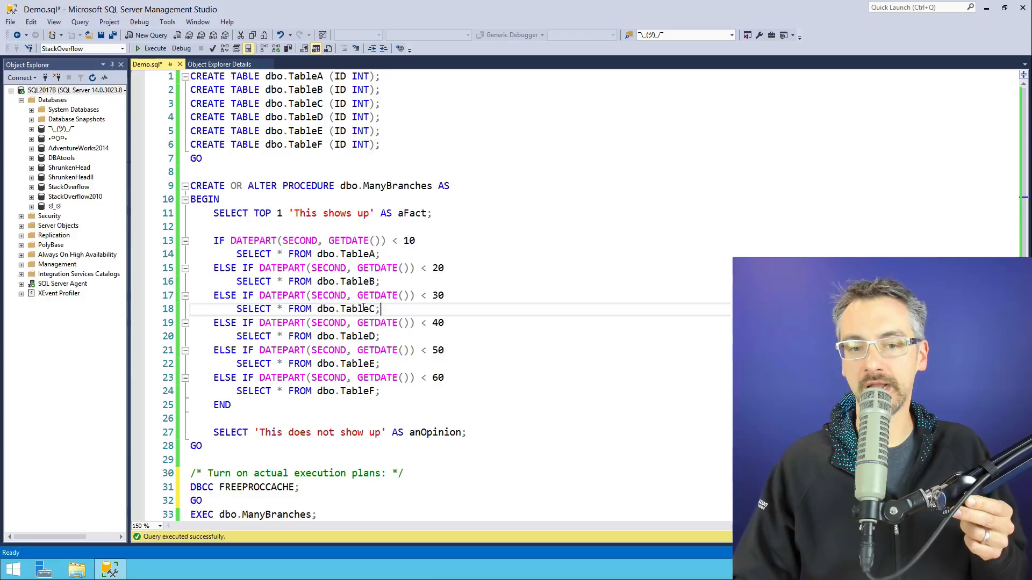
double_click(349, 308)
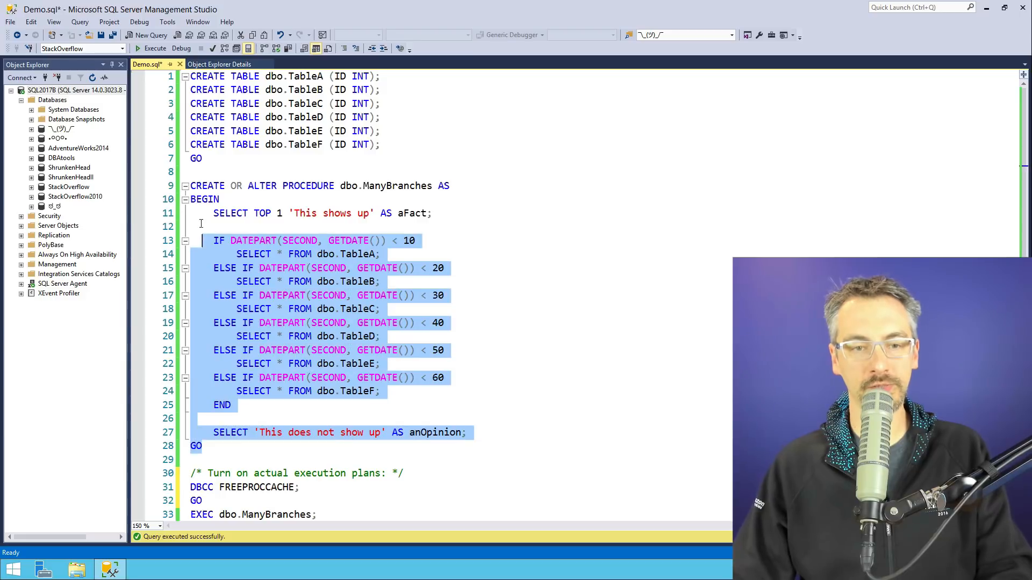
Step: Run the creation script, then EXEC dbo.ManyBranches with Include Actual Execution Plan enabled
click(155, 48)
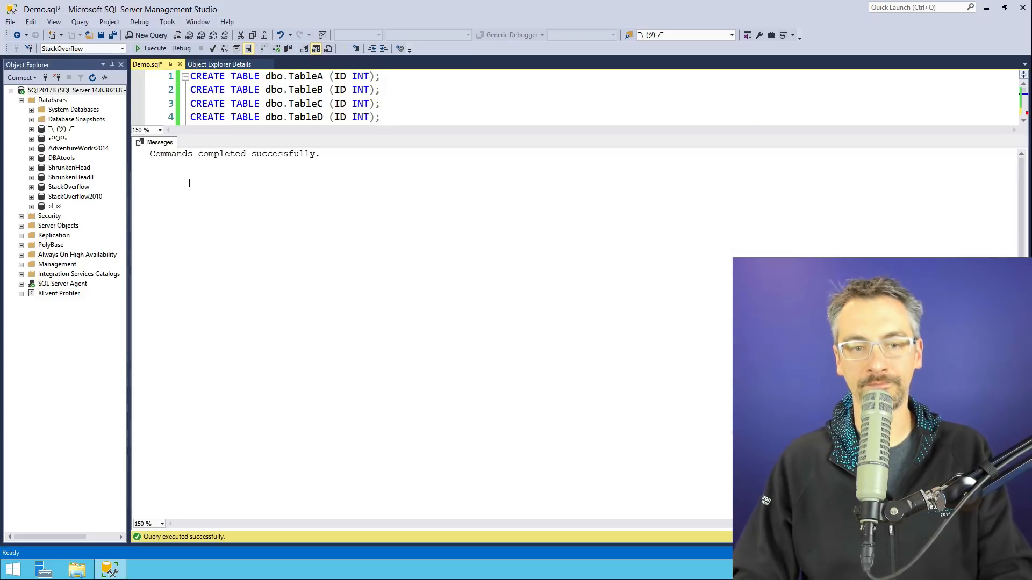
scroll(down, 3)
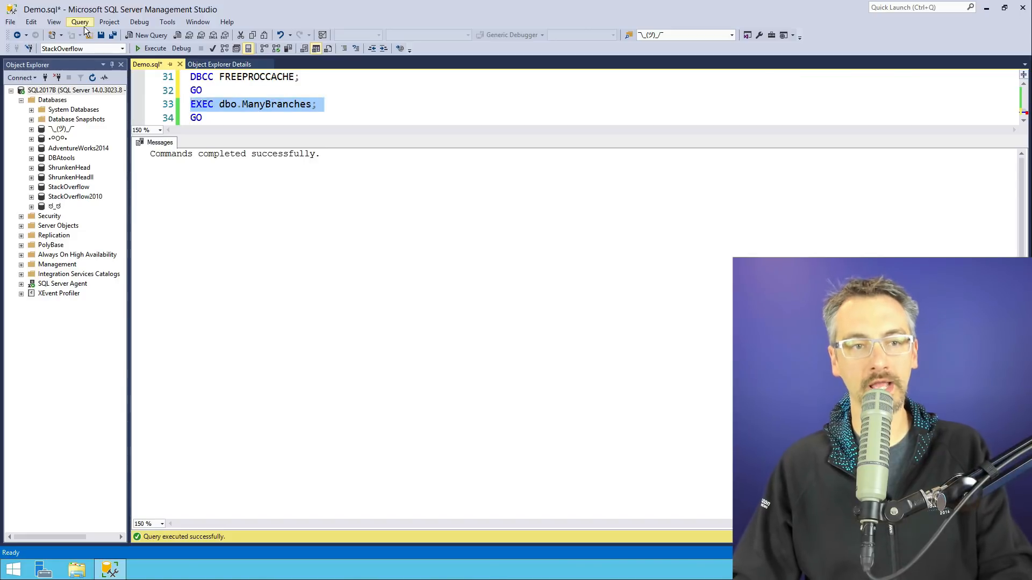
click(79, 21)
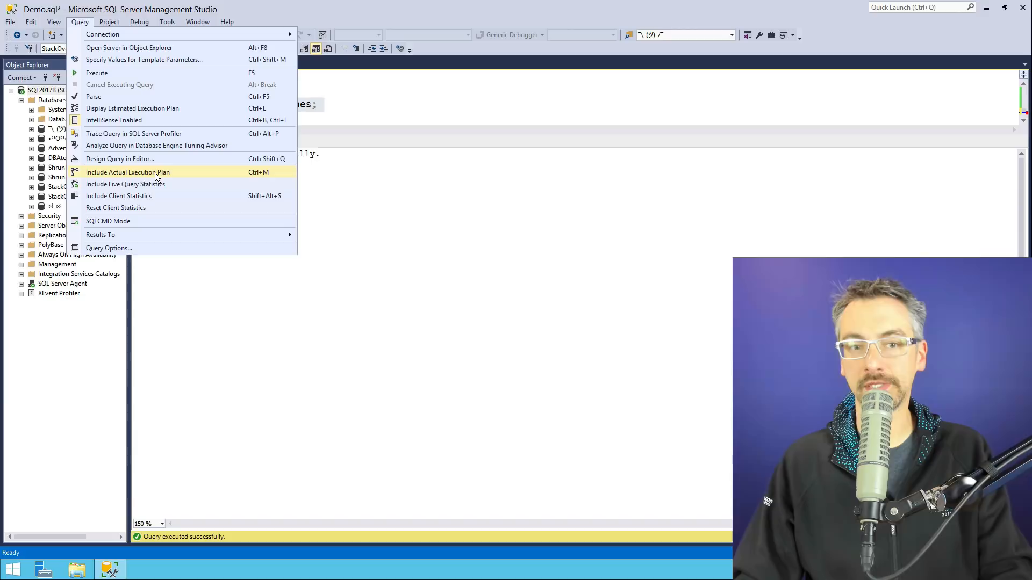
click(128, 172)
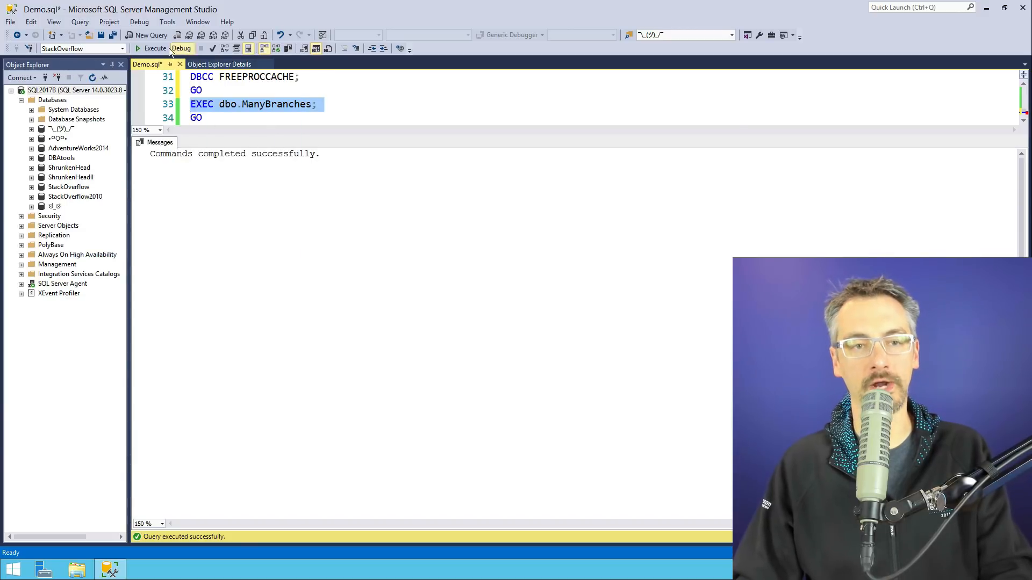
click(154, 48)
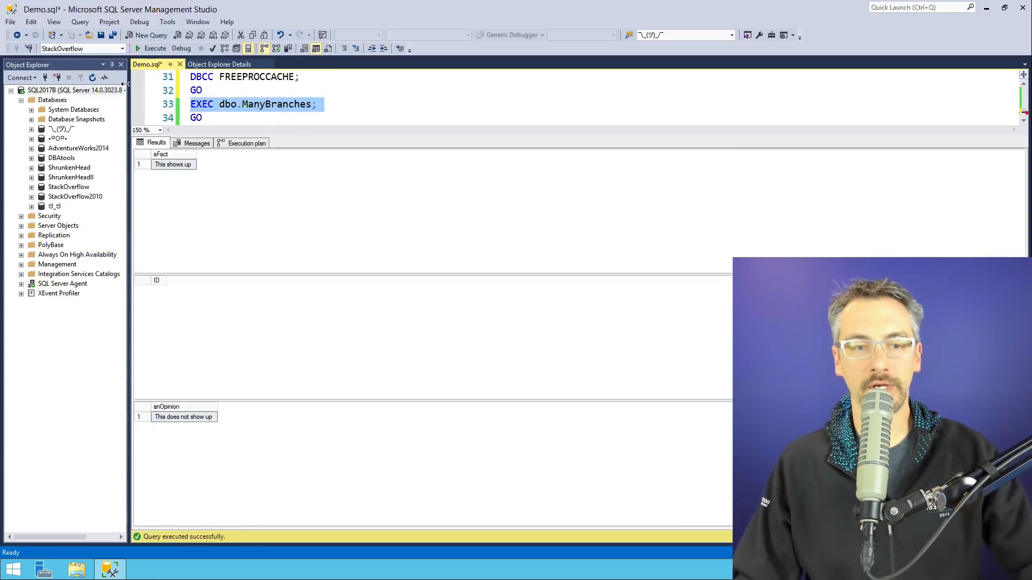
Step: Review the three result sets: 'This shows up', the empty ID set, and 'This does not show up'
click(172, 164)
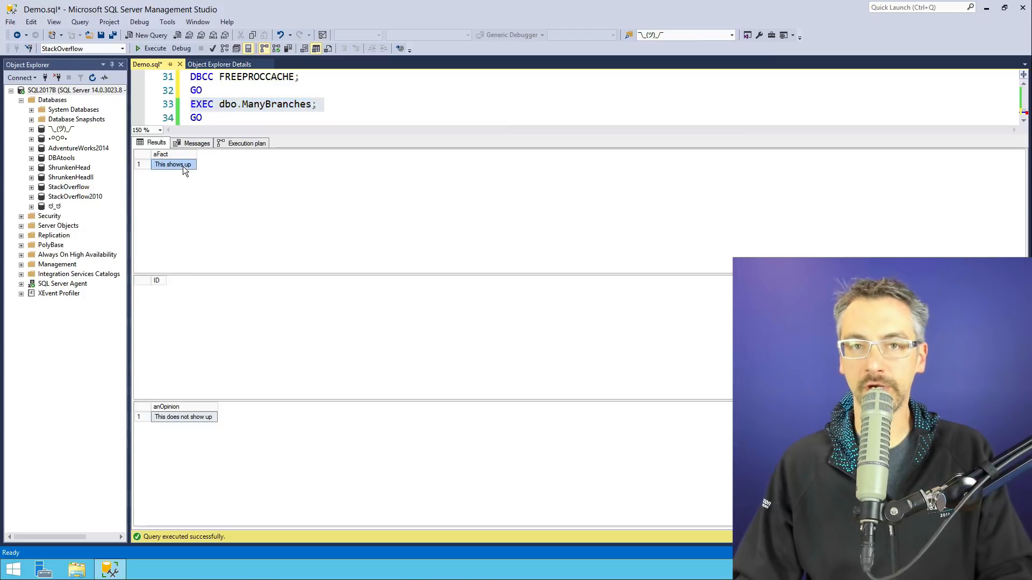
mouse_move(164, 303)
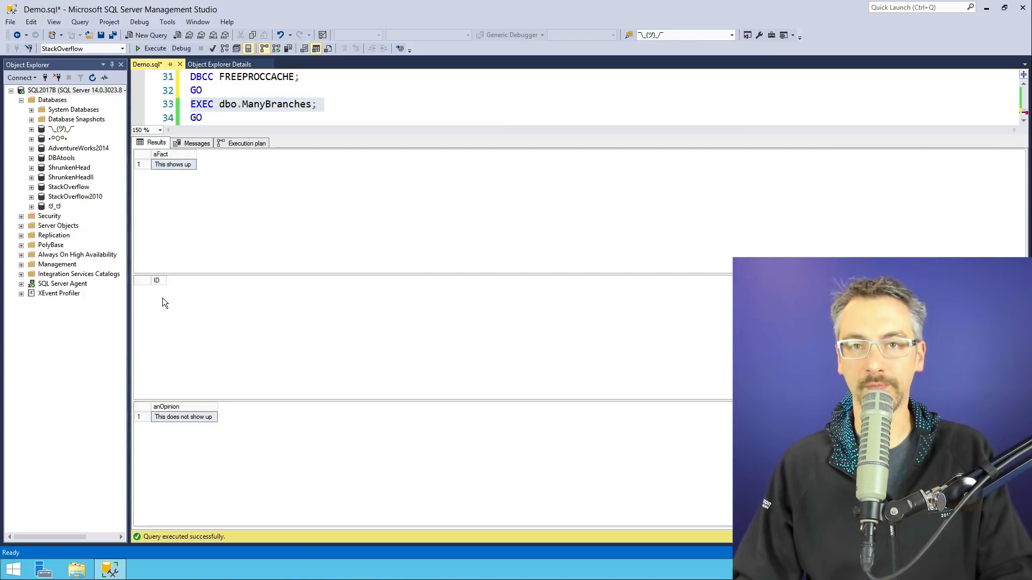
click(184, 417)
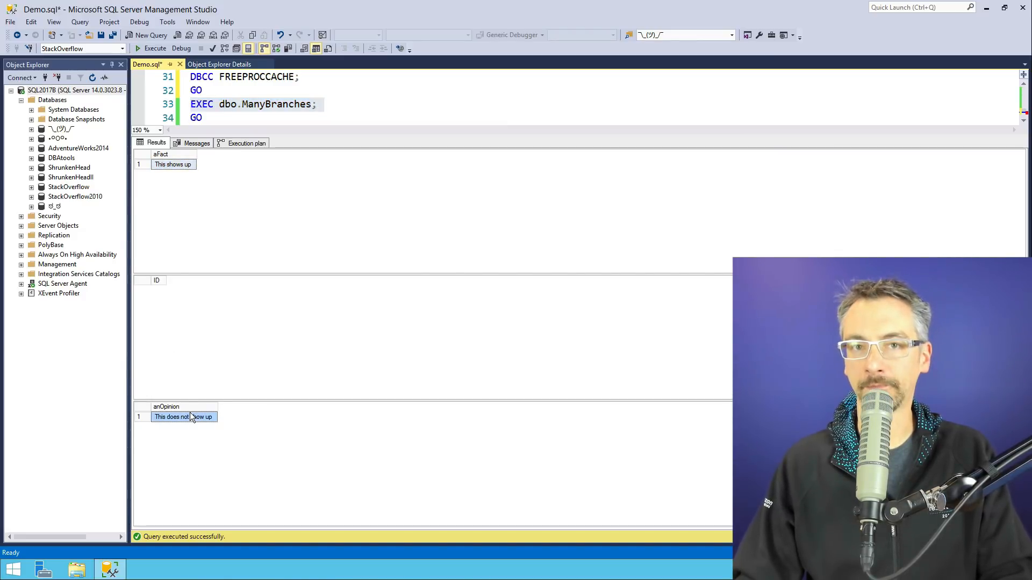
click(246, 143)
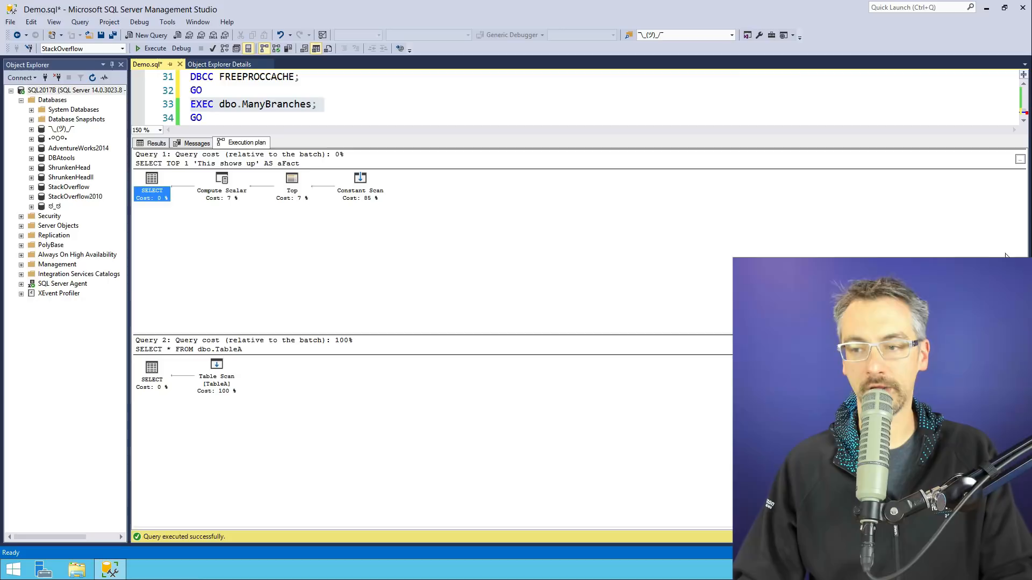
mouse_move(200, 252)
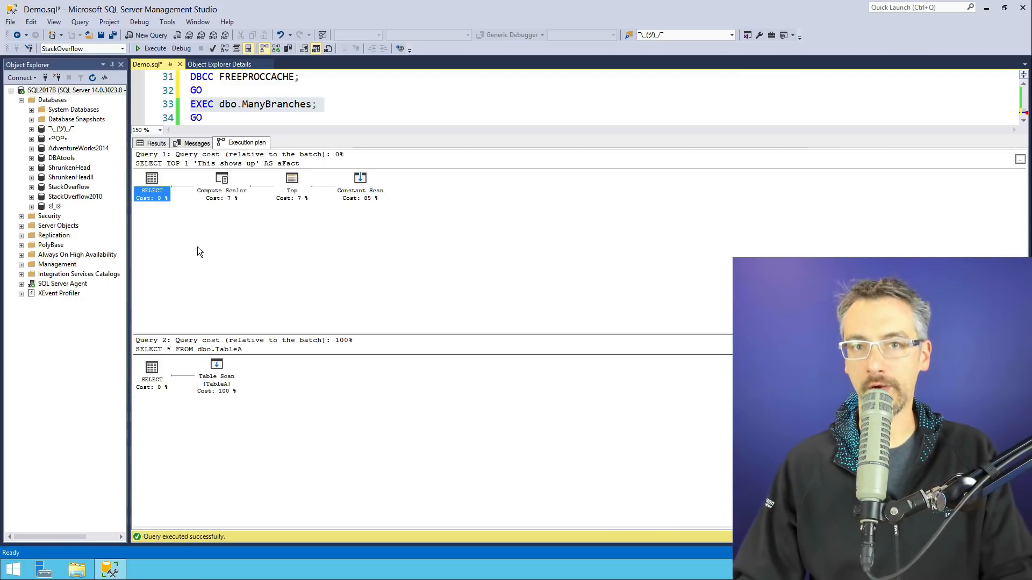
mouse_move(160, 170)
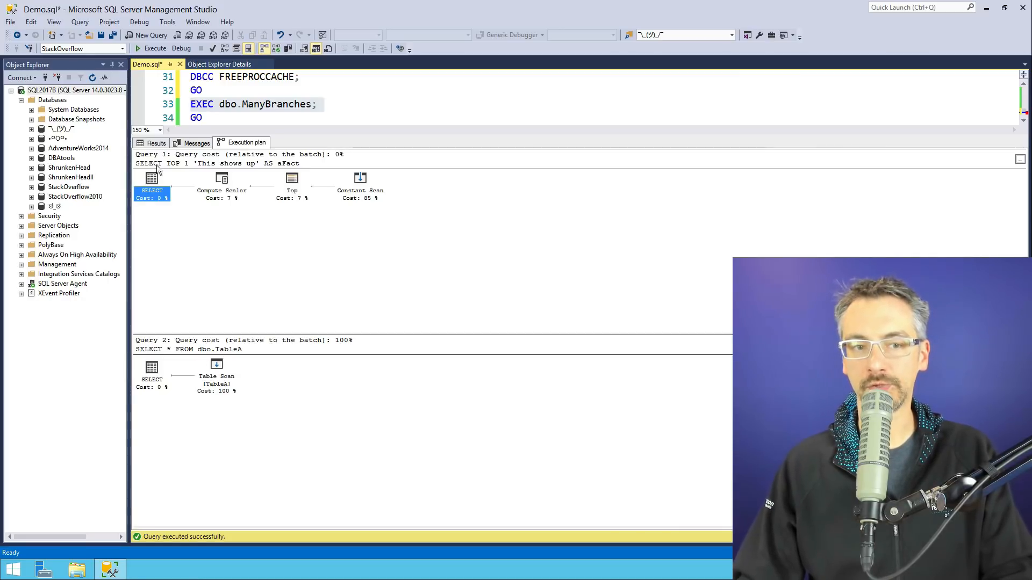
Step: Flip between the result grids and the graphical plan showing the single table-scan branch
click(156, 143)
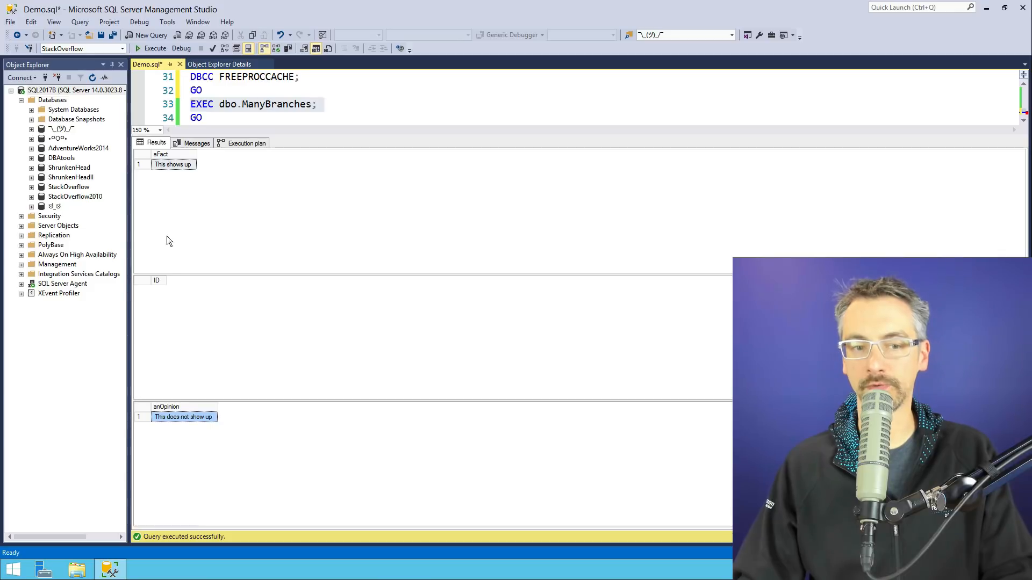
click(246, 143)
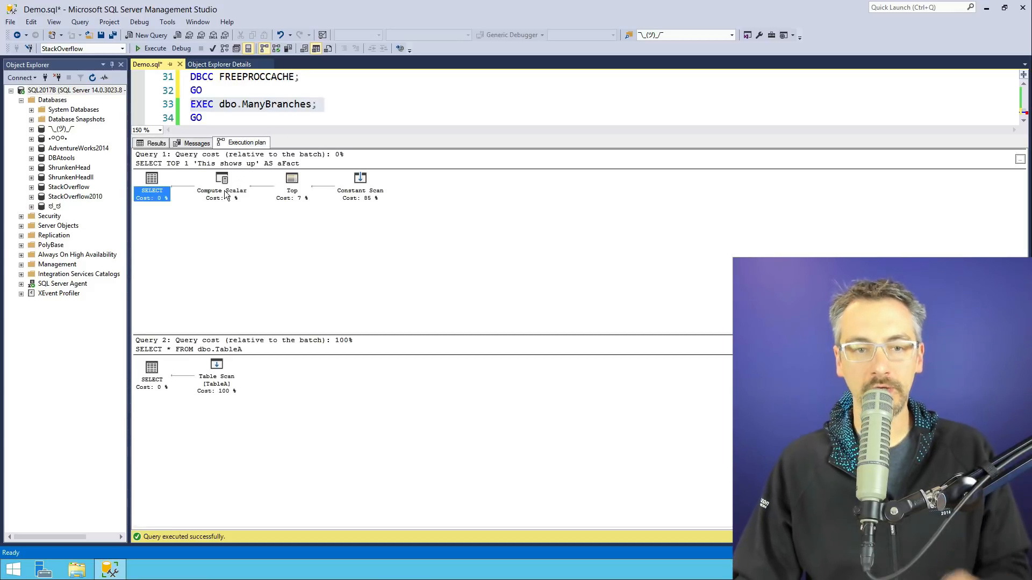
mouse_move(222, 178)
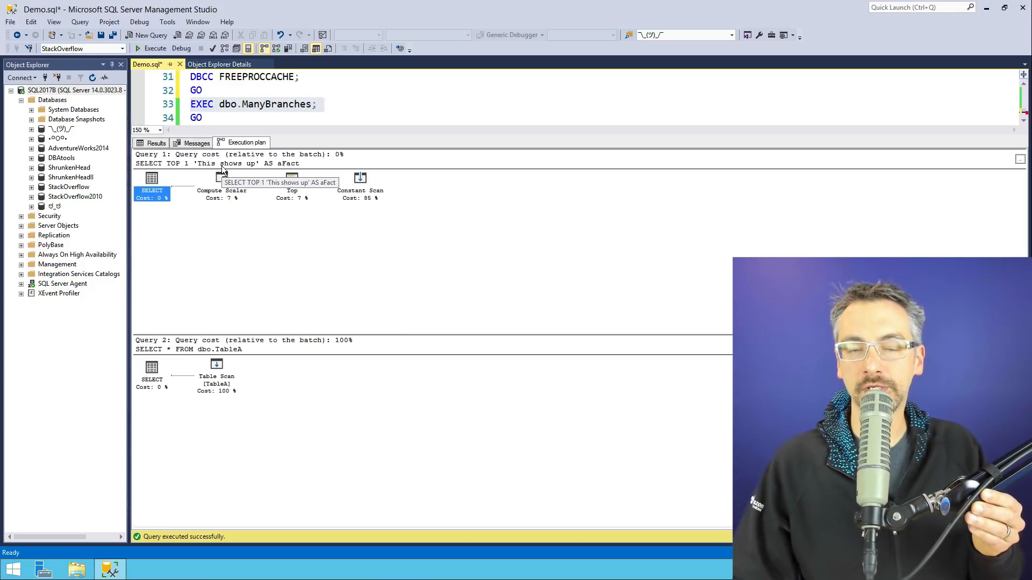
mouse_move(238, 361)
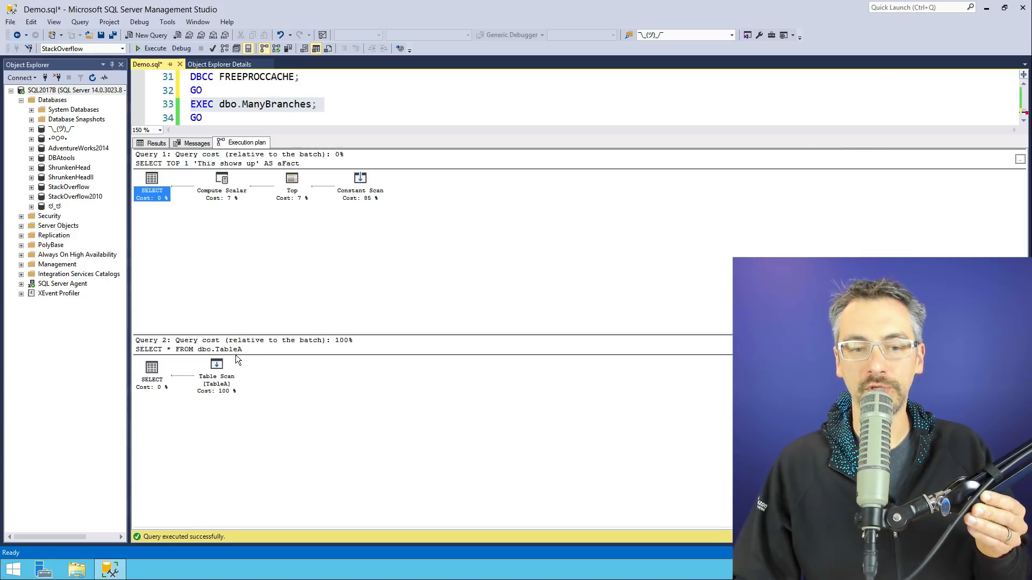
mouse_move(224, 349)
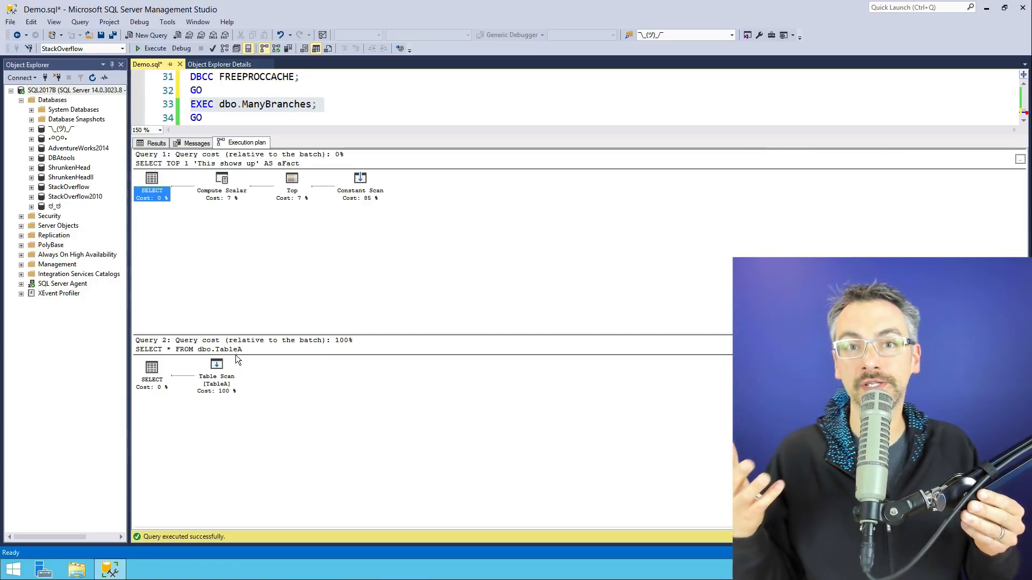
mouse_move(324, 137)
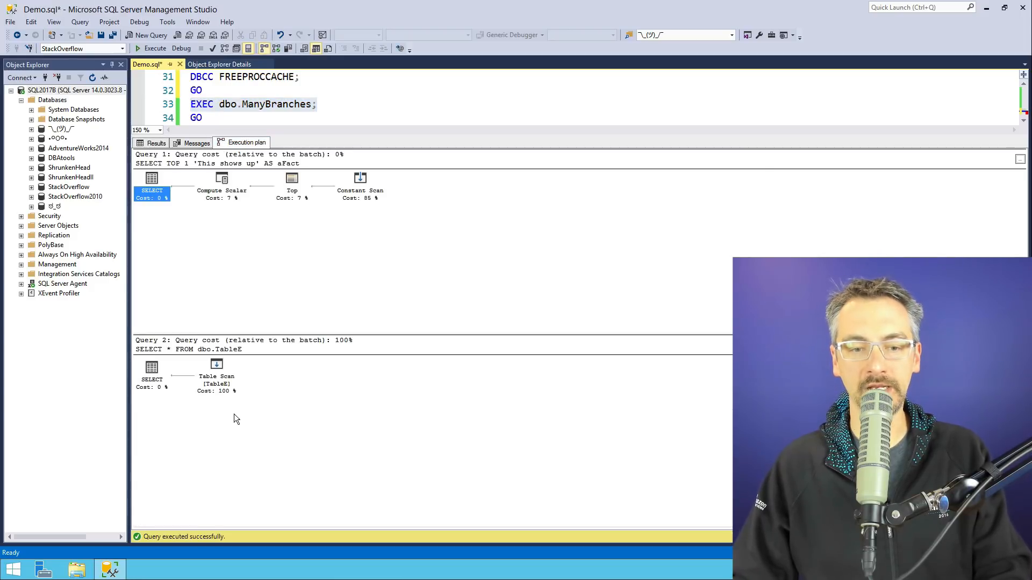
click(216, 383)
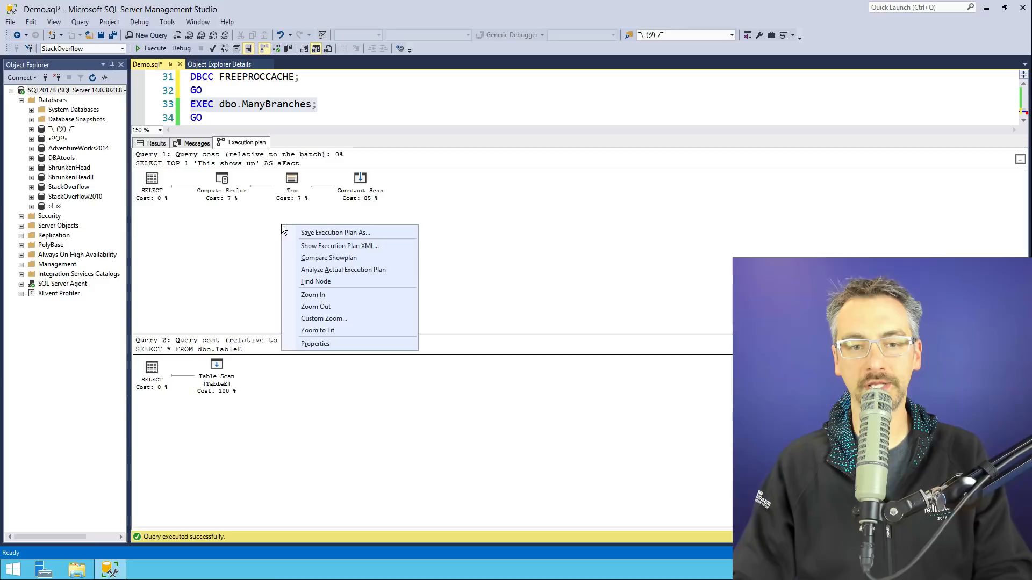
mouse_move(338, 245)
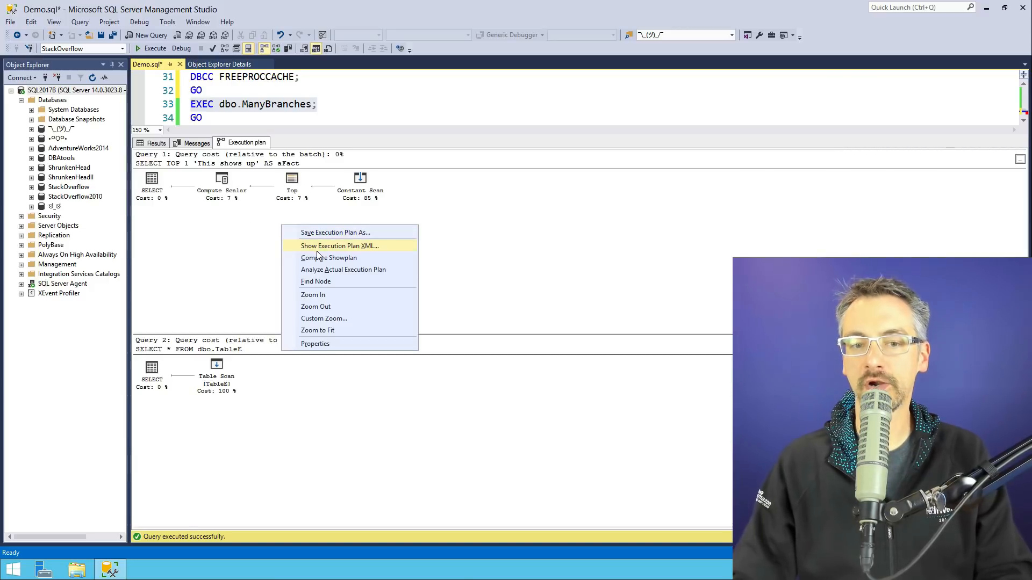
click(339, 245)
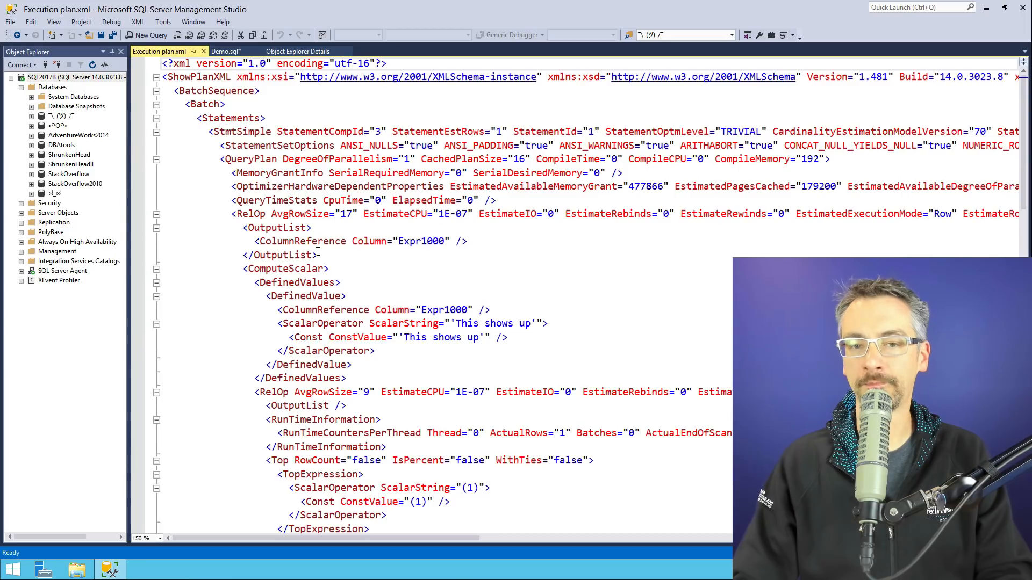
click(112, 52)
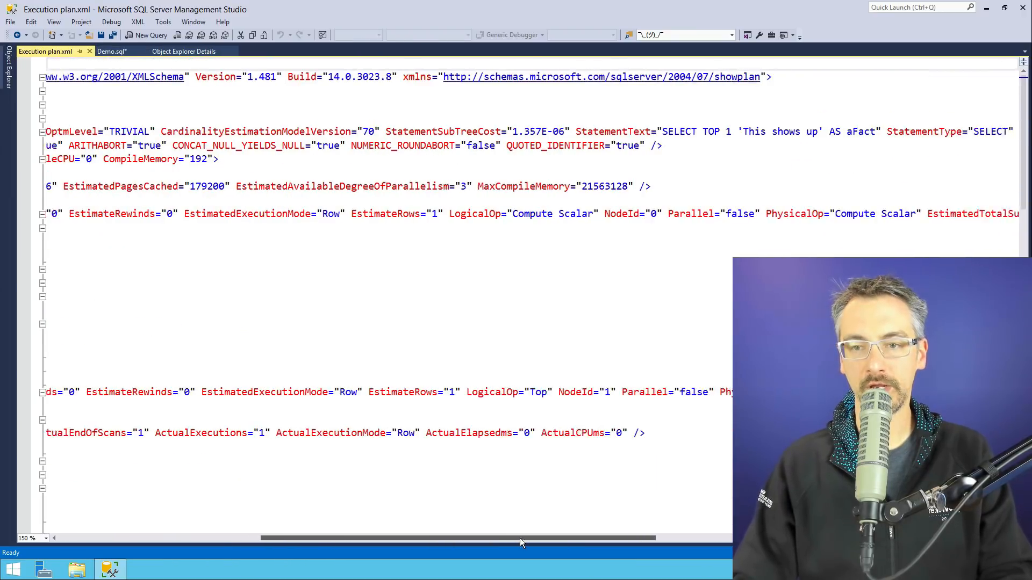
scroll(right, 3)
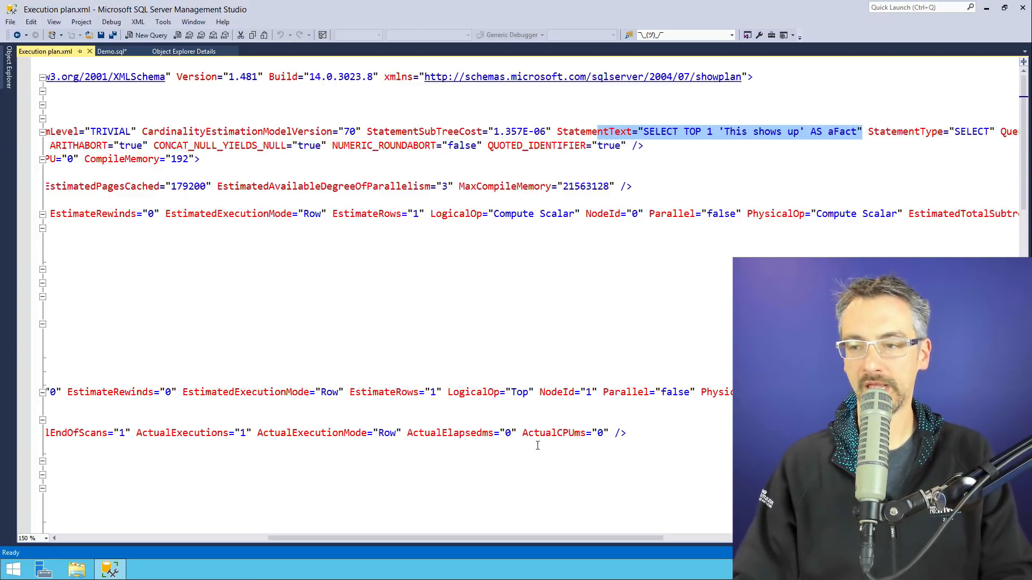
scroll(down, 3)
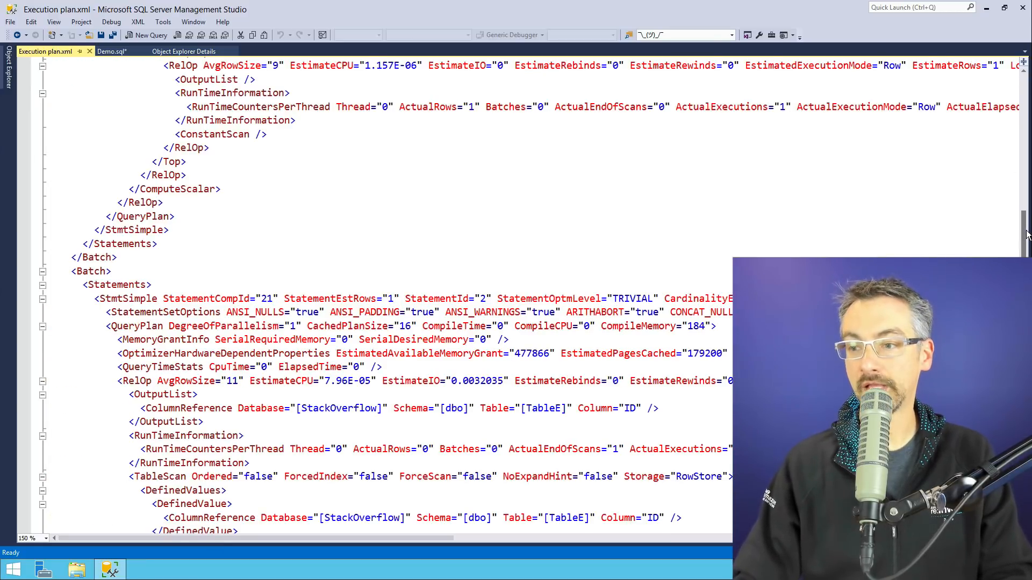
scroll(down, 3)
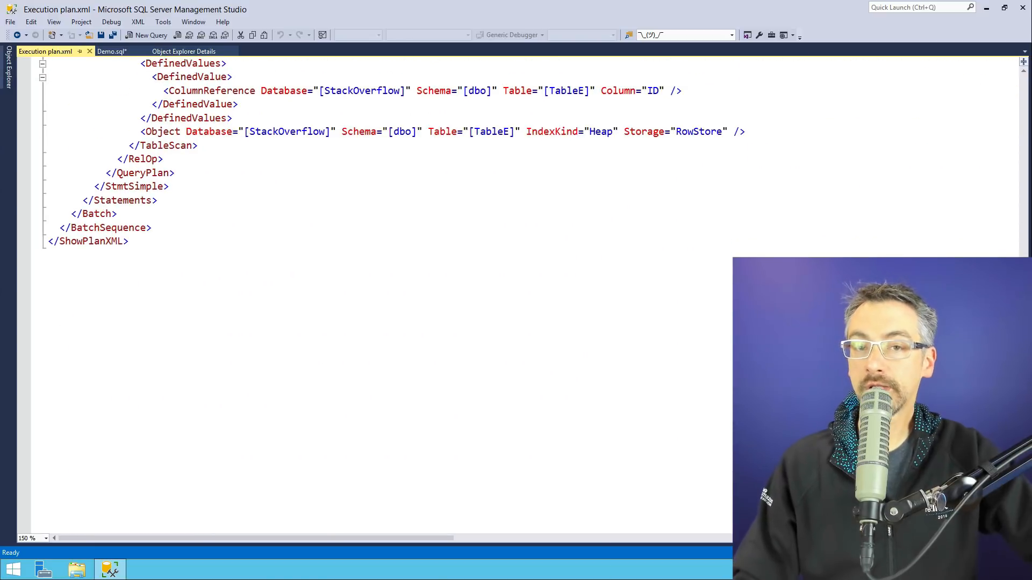
scroll(up, 3)
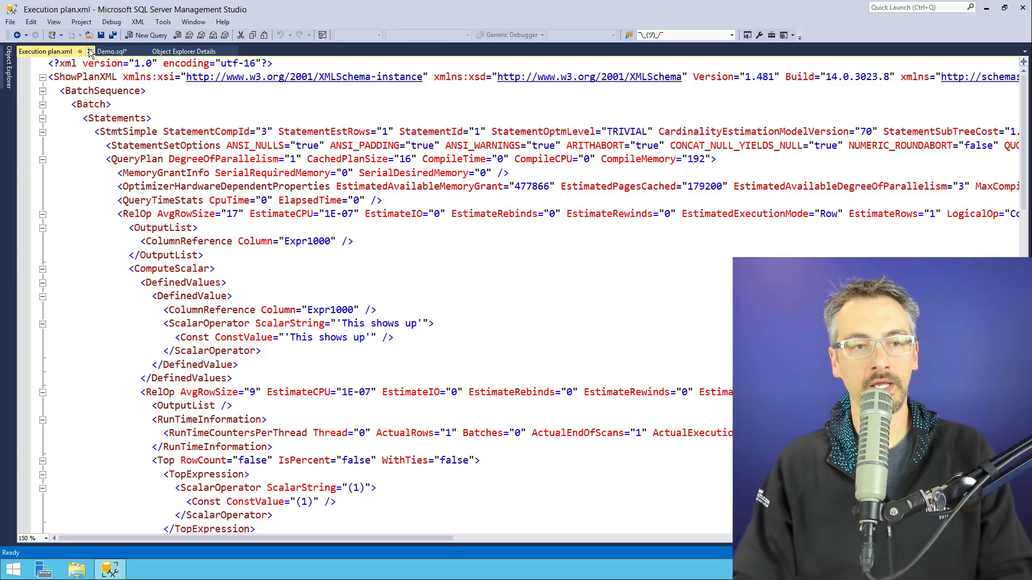
click(109, 51)
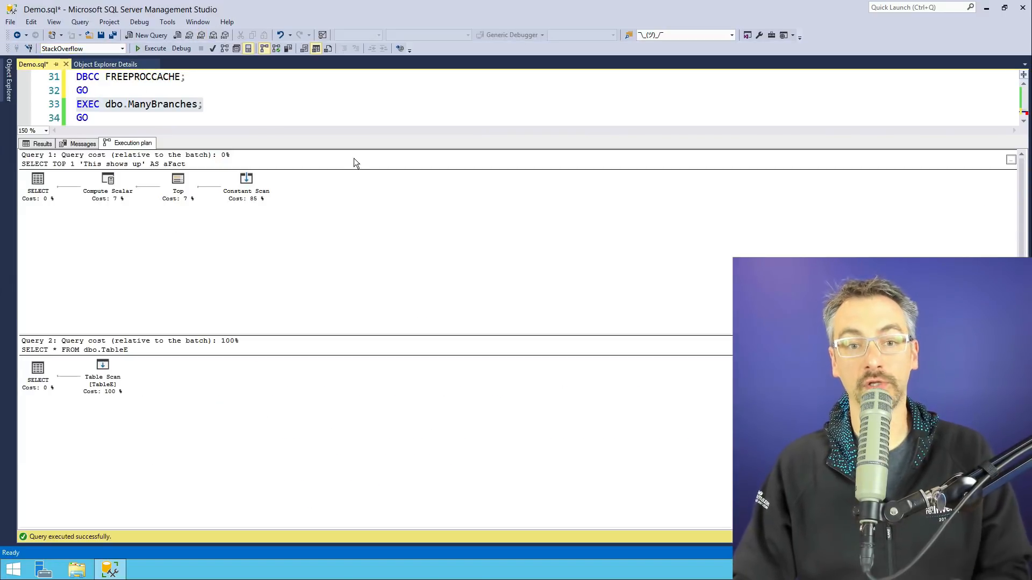
Step: Use the plan's context menu and return to the Demo.sql ManyBranches plan view
right_click(307, 164)
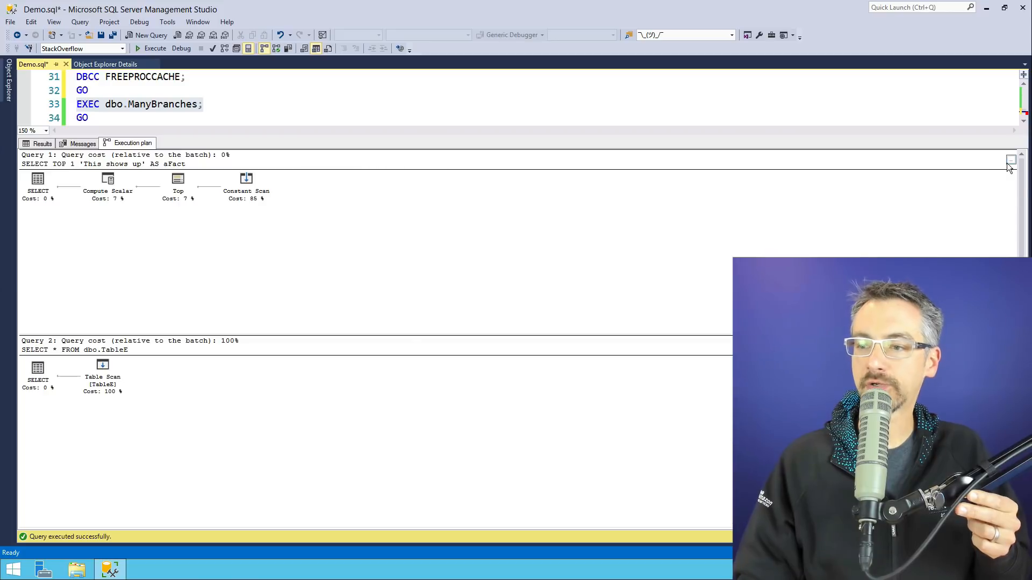
mouse_move(1012, 161)
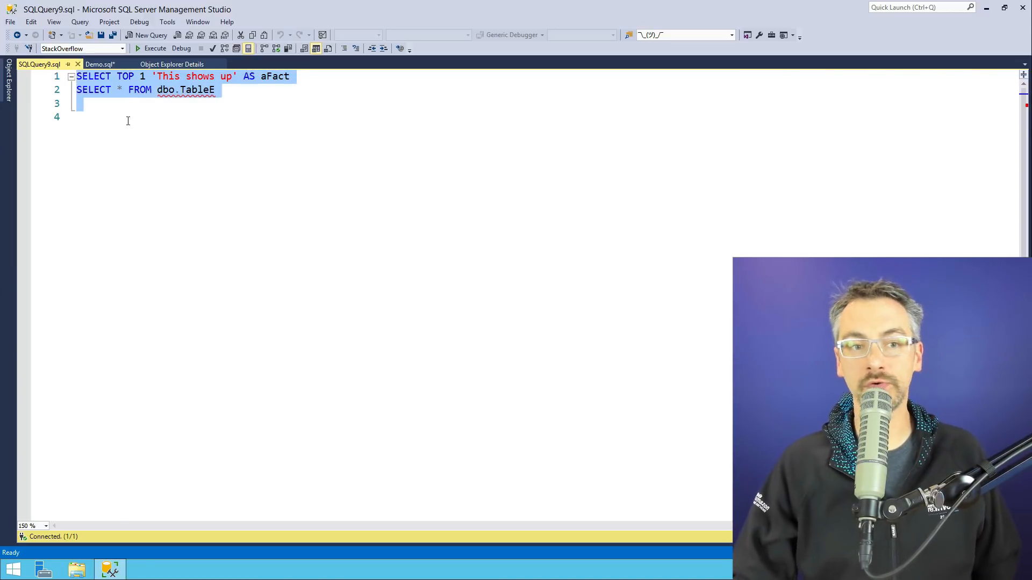
click(99, 117)
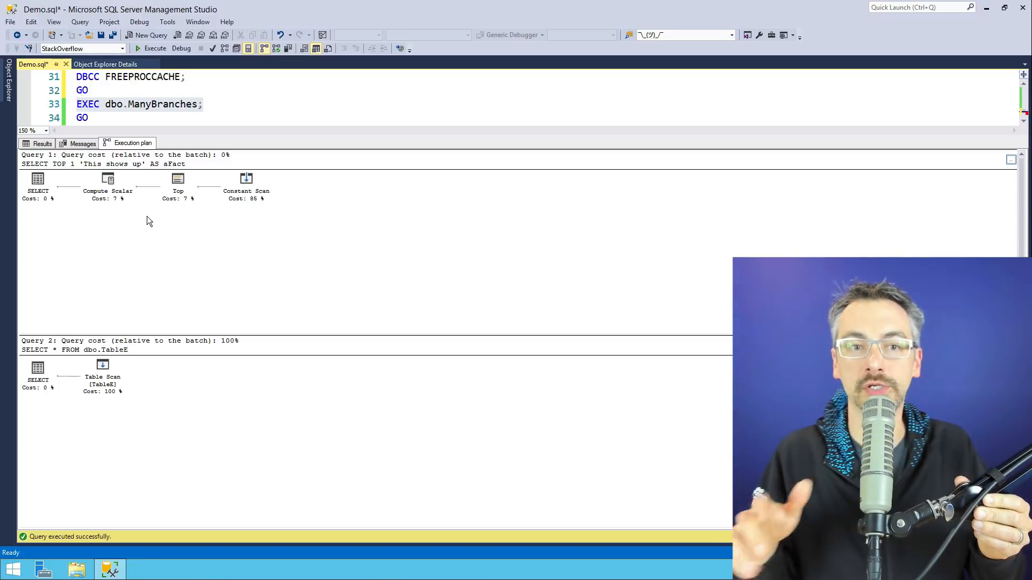
mouse_move(187, 188)
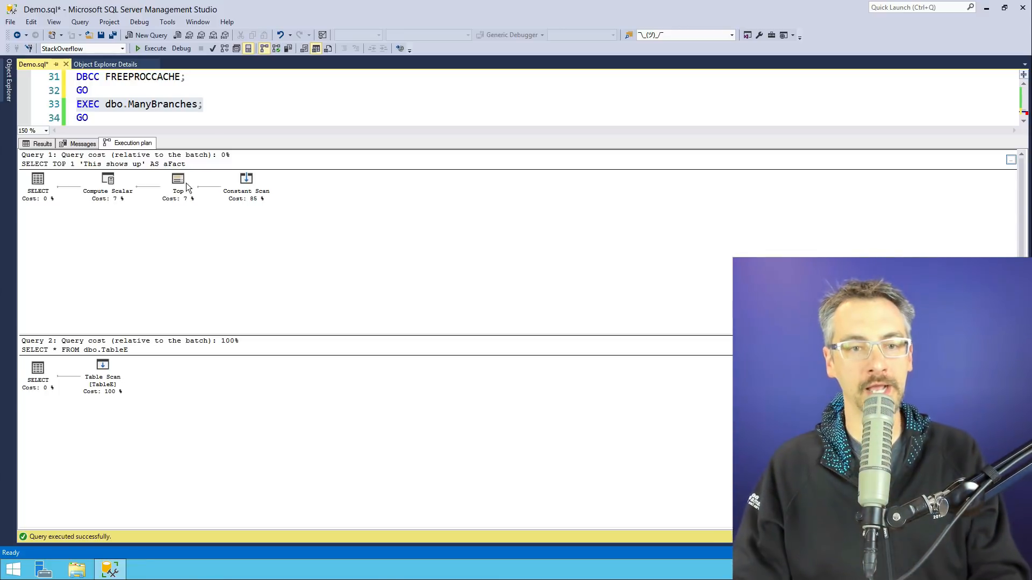
Step: Add sp_BlitzCache on line 35, run the cache-clearing and ManyBranches lines, then the sp_BlitzCache line
text(sp_BlitzCache)
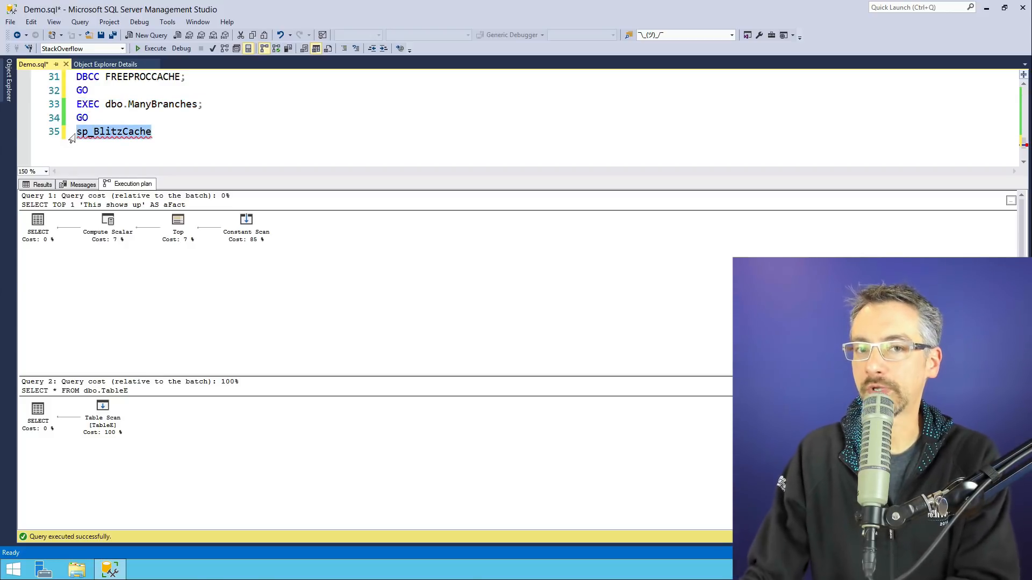
click(80, 22)
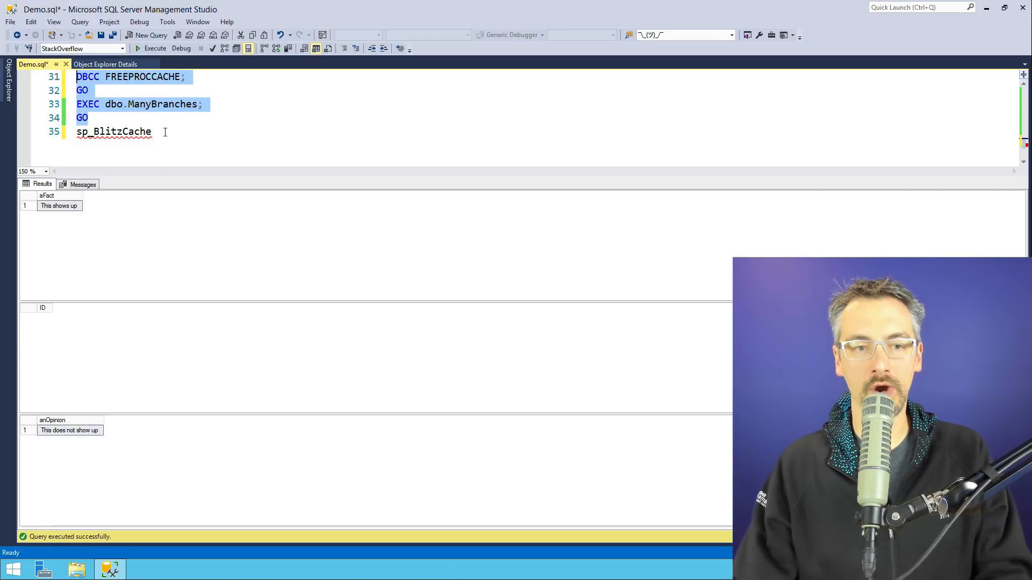
click(151, 34)
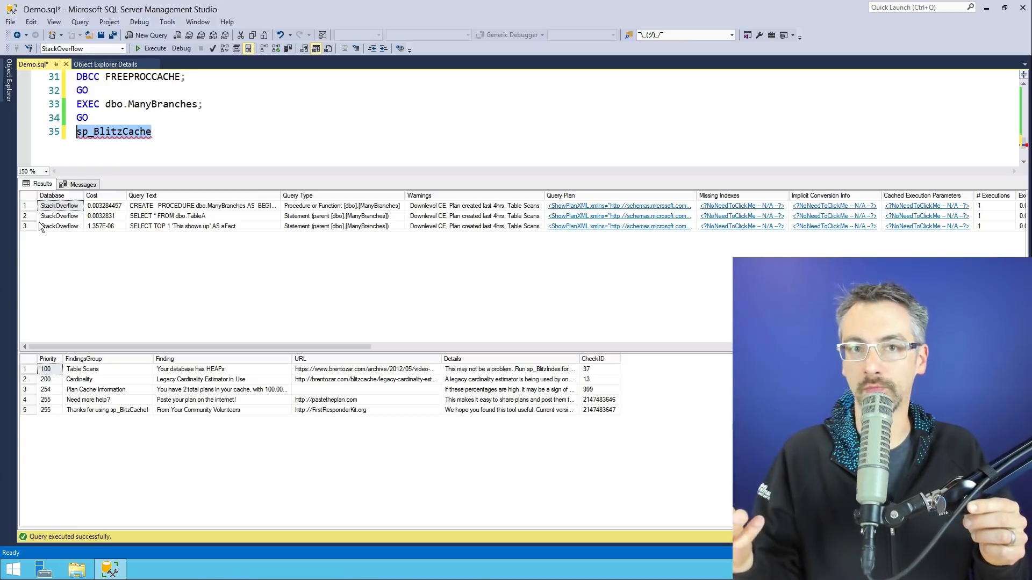
mouse_move(255, 213)
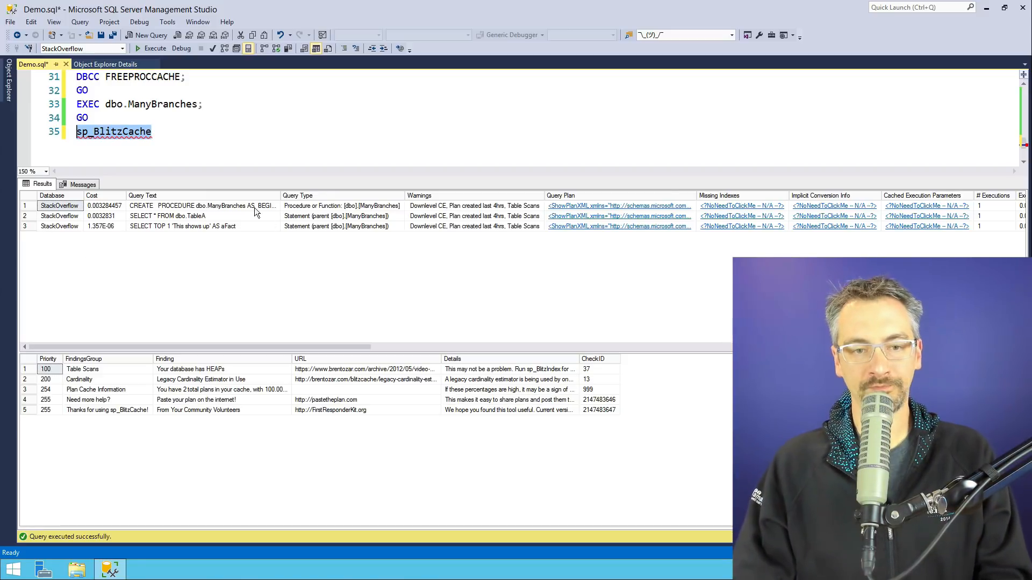
Step: Review Query Text and Query Type for the procedure row and the TableA and TOP 1 statements
click(201, 205)
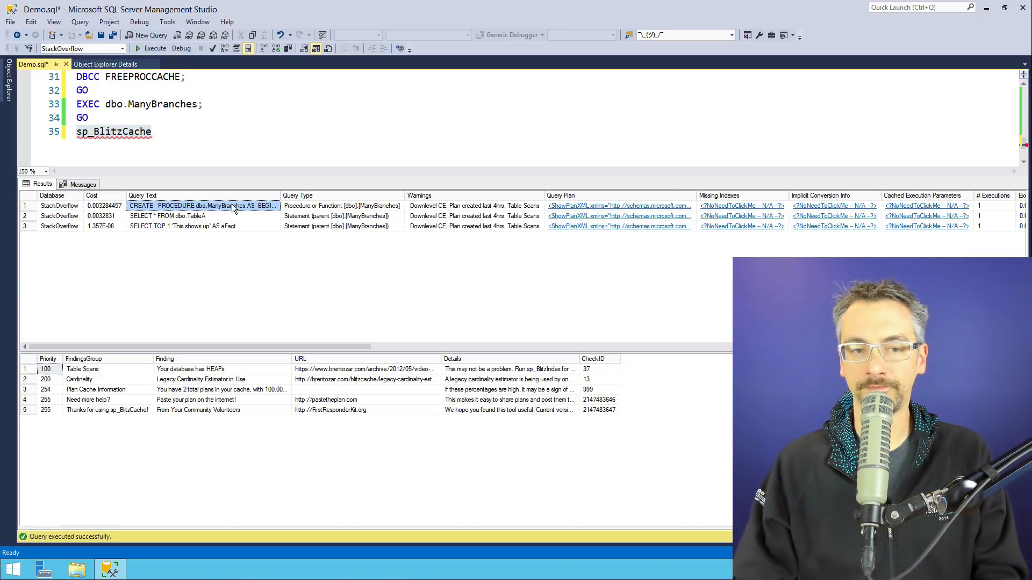
click(226, 226)
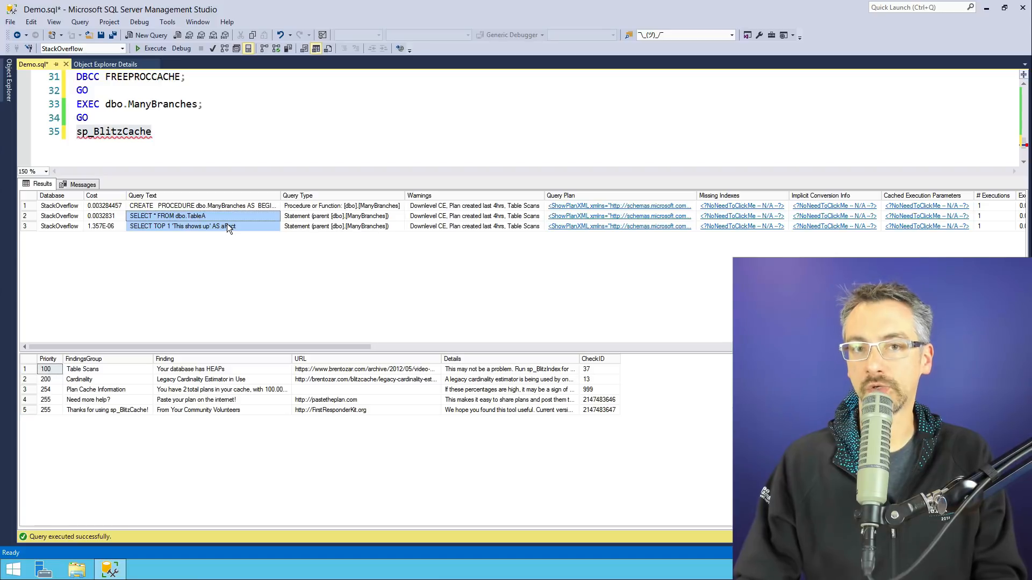
mouse_move(332, 216)
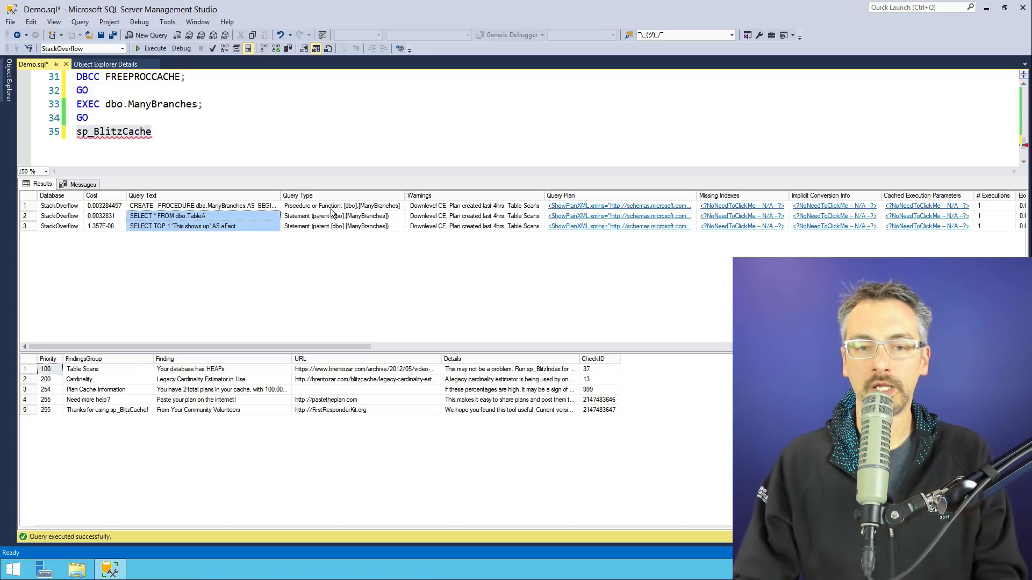
click(342, 206)
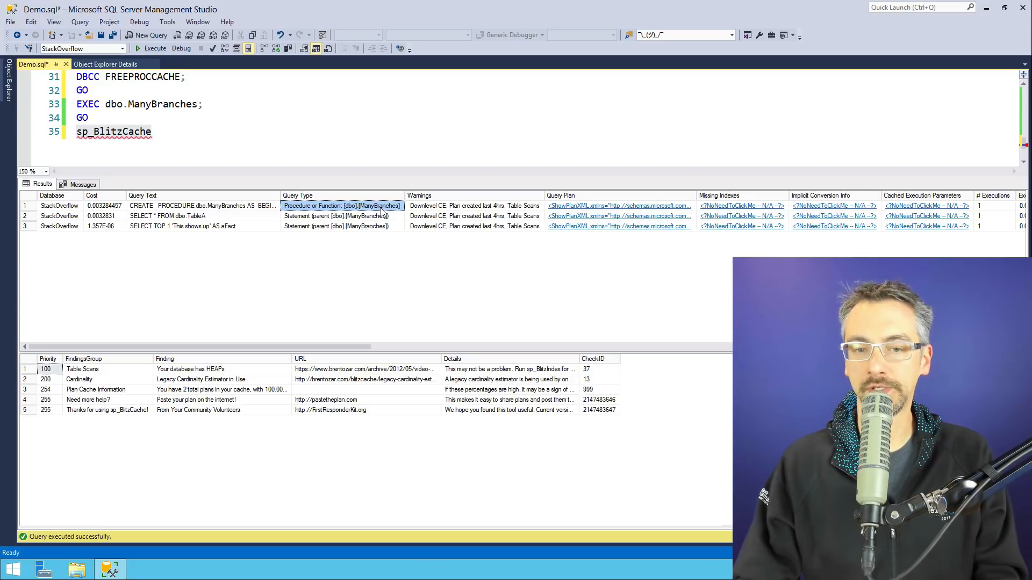
click(342, 226)
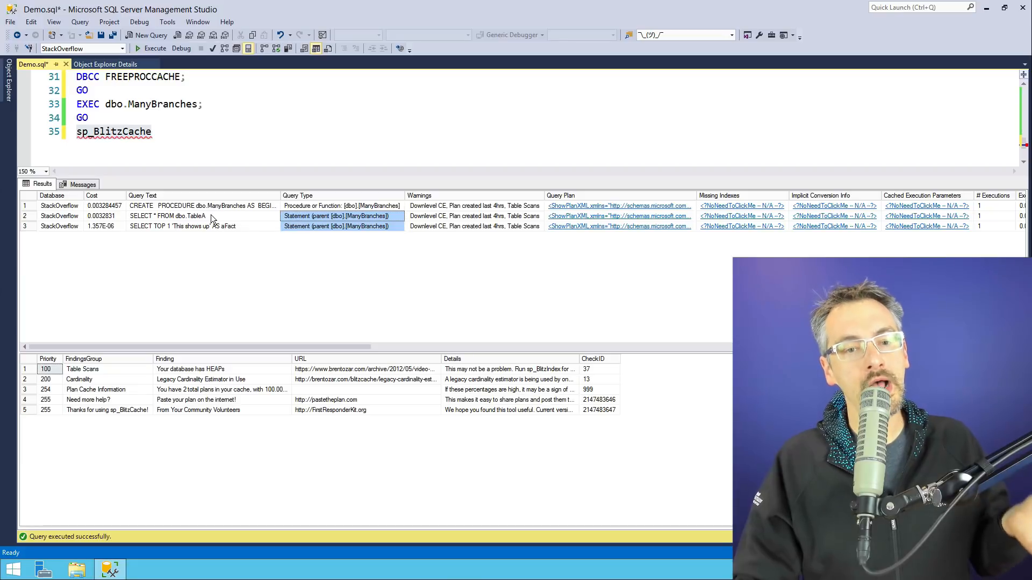
click(198, 216)
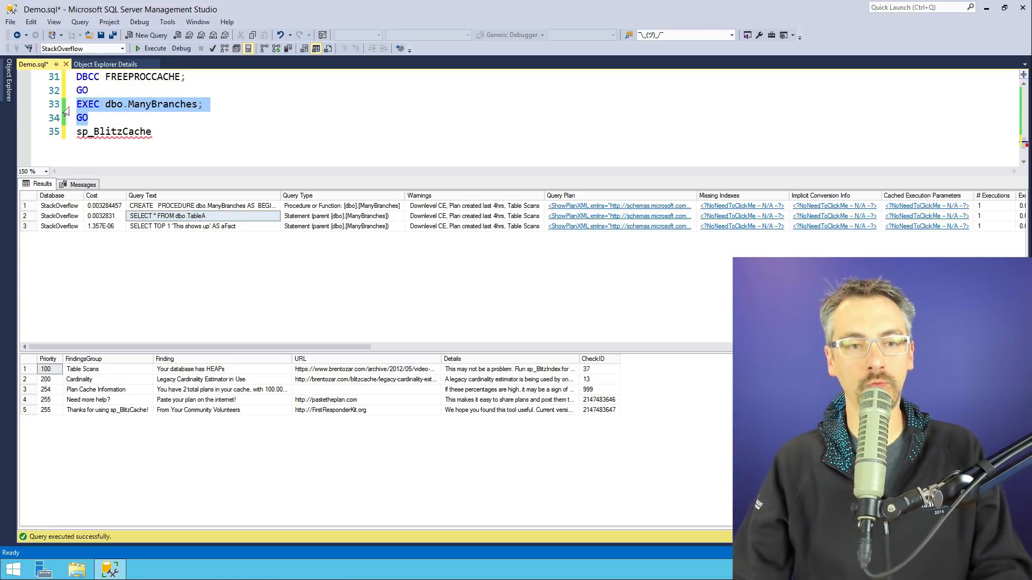
Step: Rerun ManyBranches and sp_BlitzCache, moving the # Executions column beside Query Text
click(155, 48)
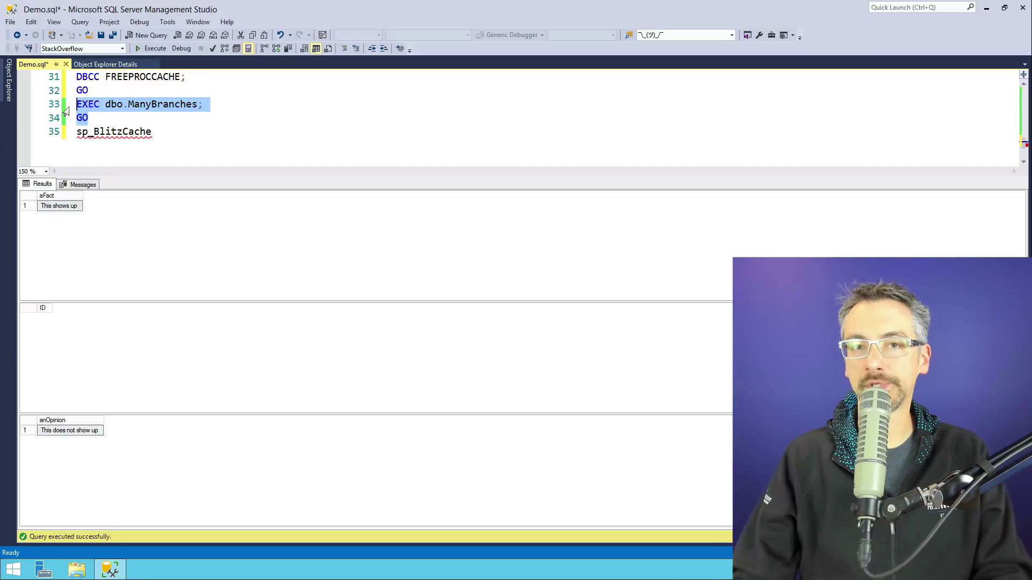
click(151, 49)
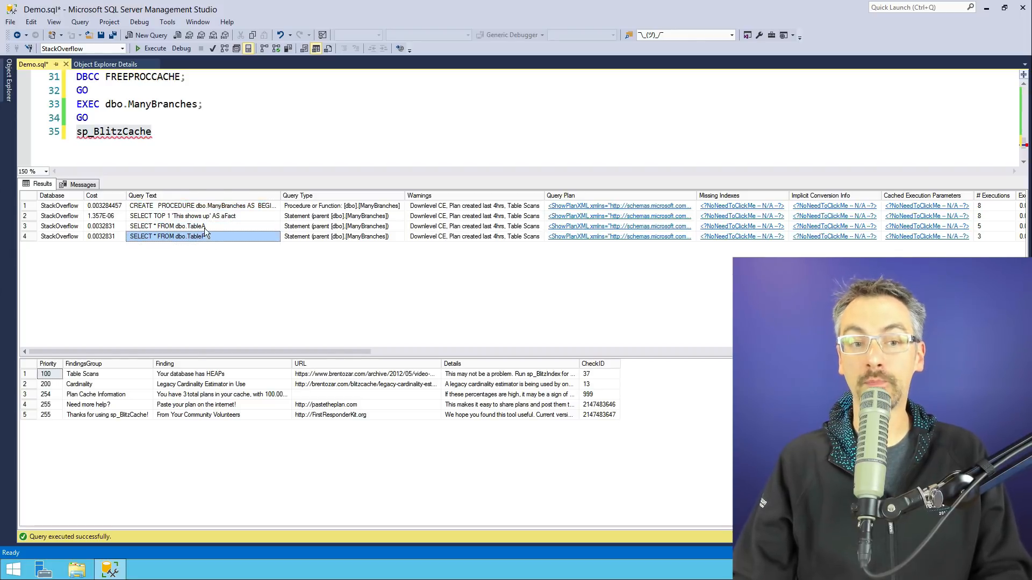
click(178, 225)
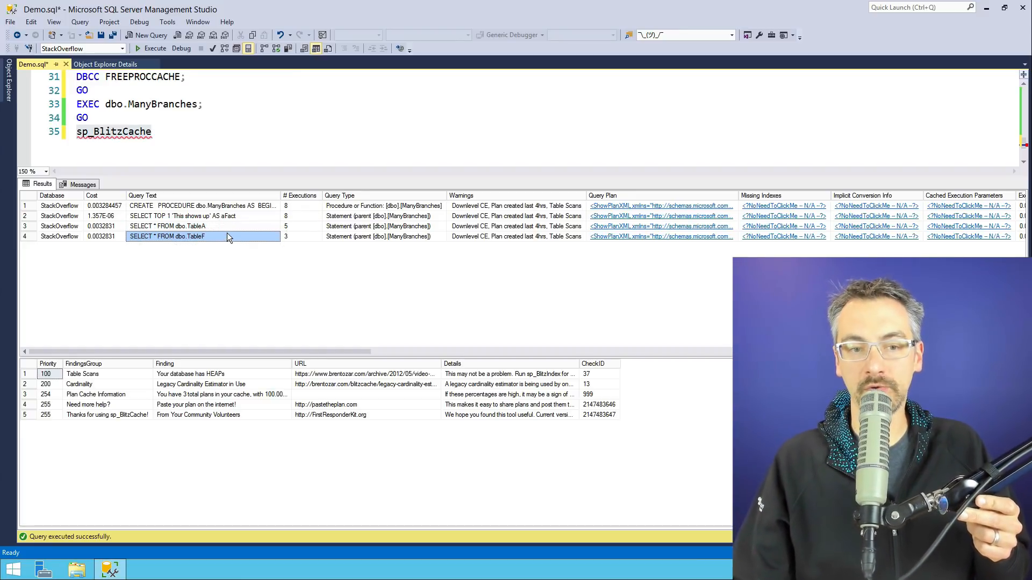
Step: Review execution counts (procedure 8, TableA 5), the new TableF row and the rows' query types
click(300, 205)
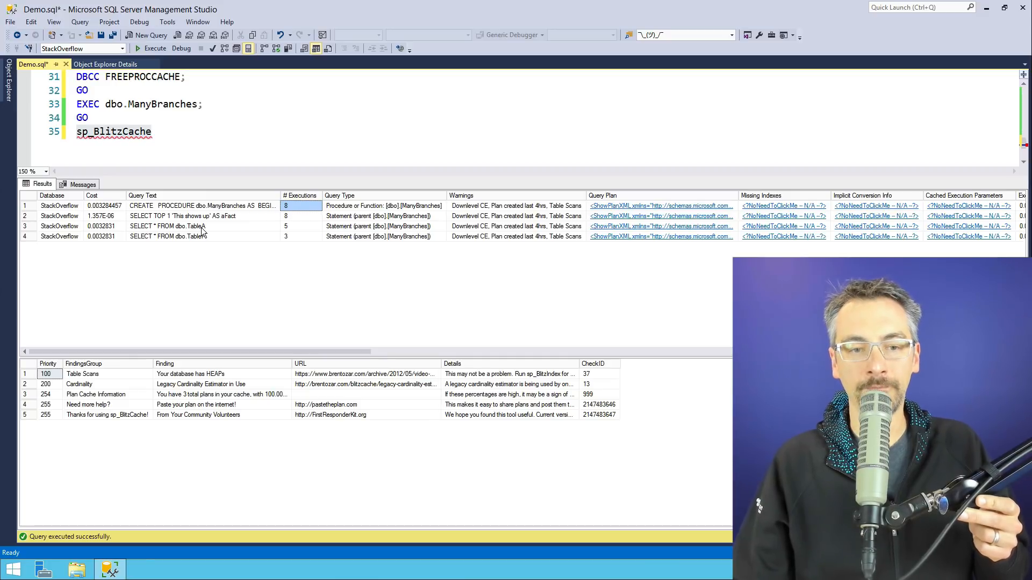
click(301, 226)
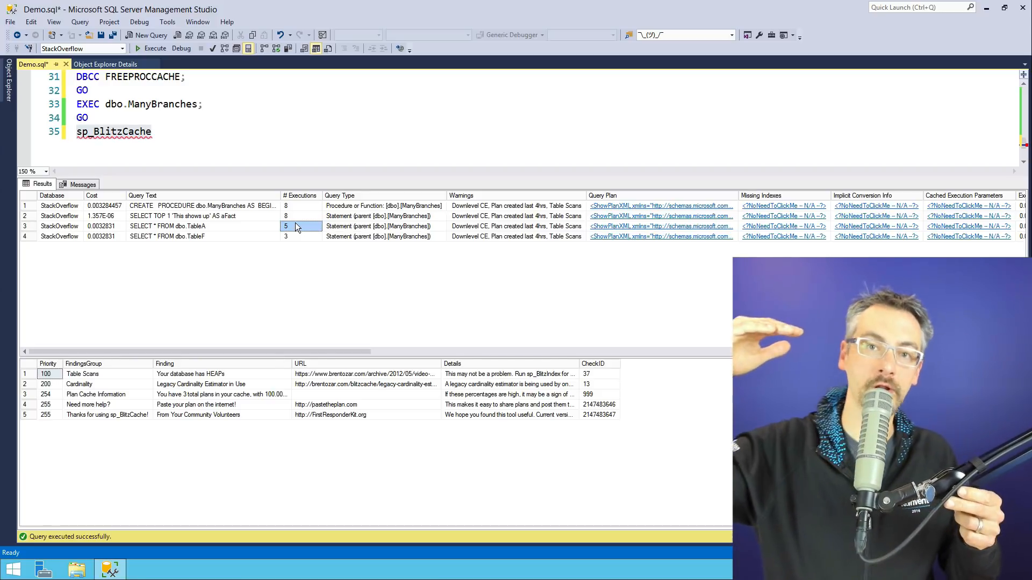
click(184, 237)
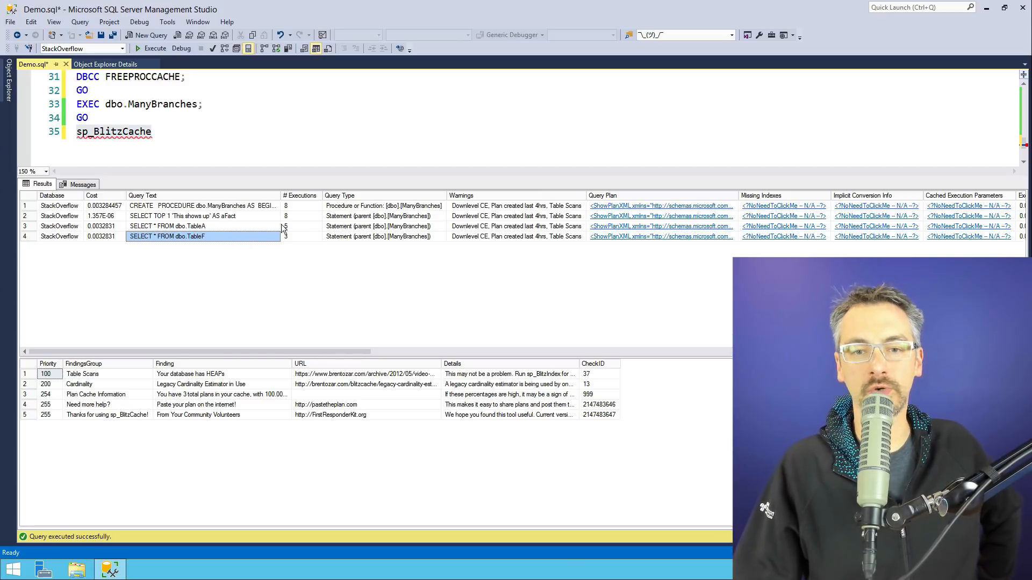
click(384, 206)
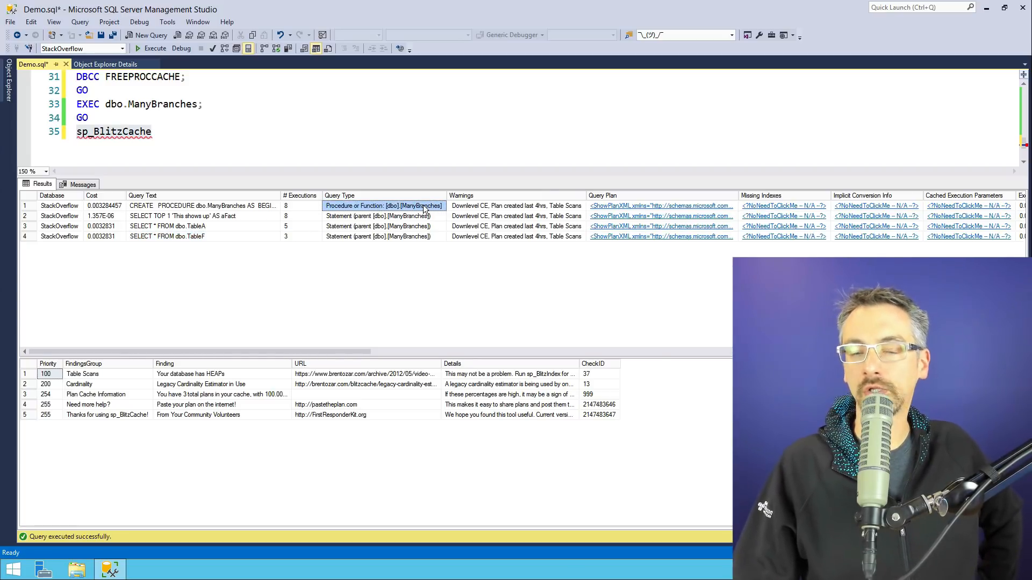
click(384, 216)
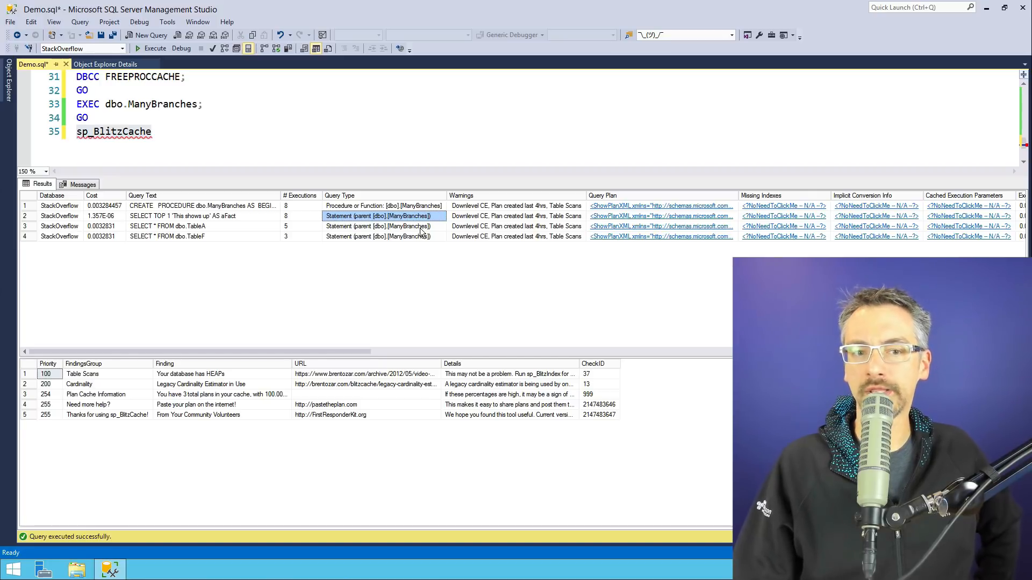
click(198, 226)
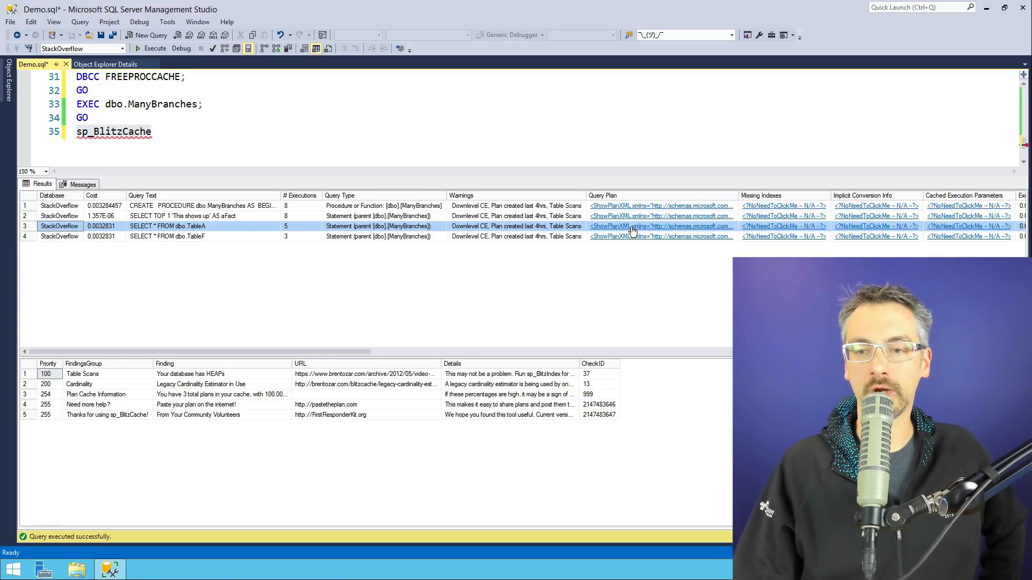
mouse_move(658, 230)
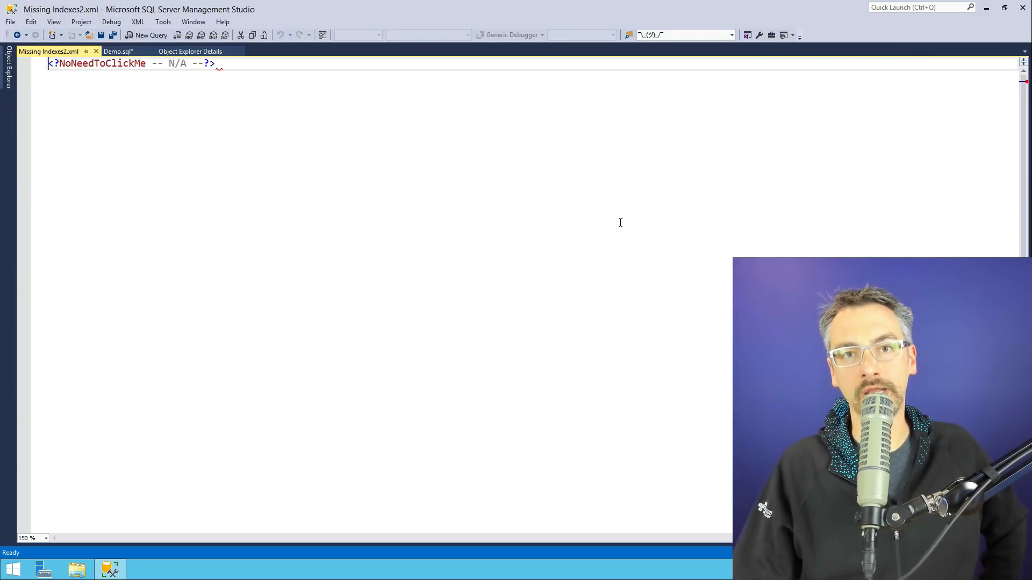
Step: Close the missing indexes document and review the execution count column of the unchanged results
click(119, 52)
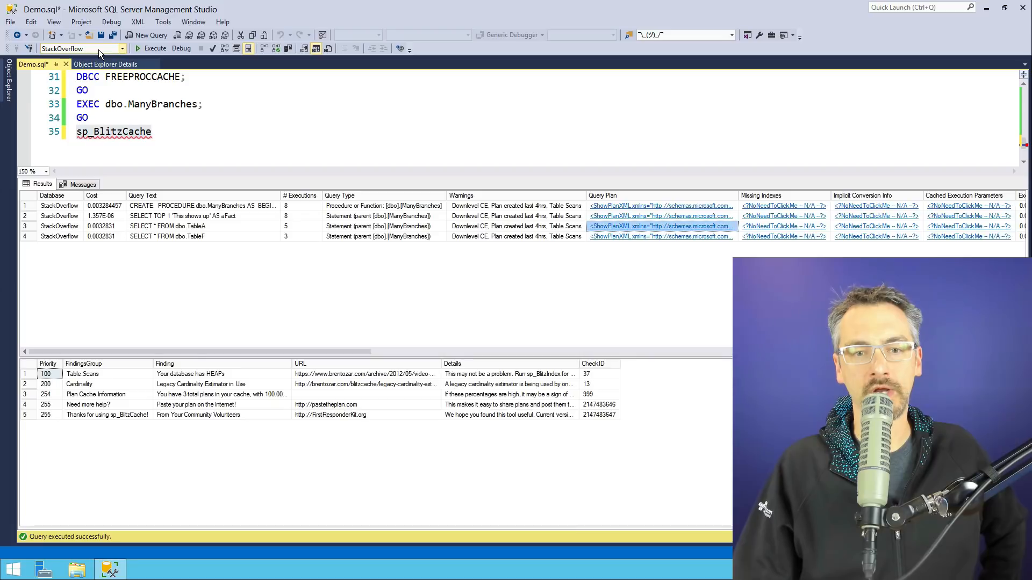
click(300, 205)
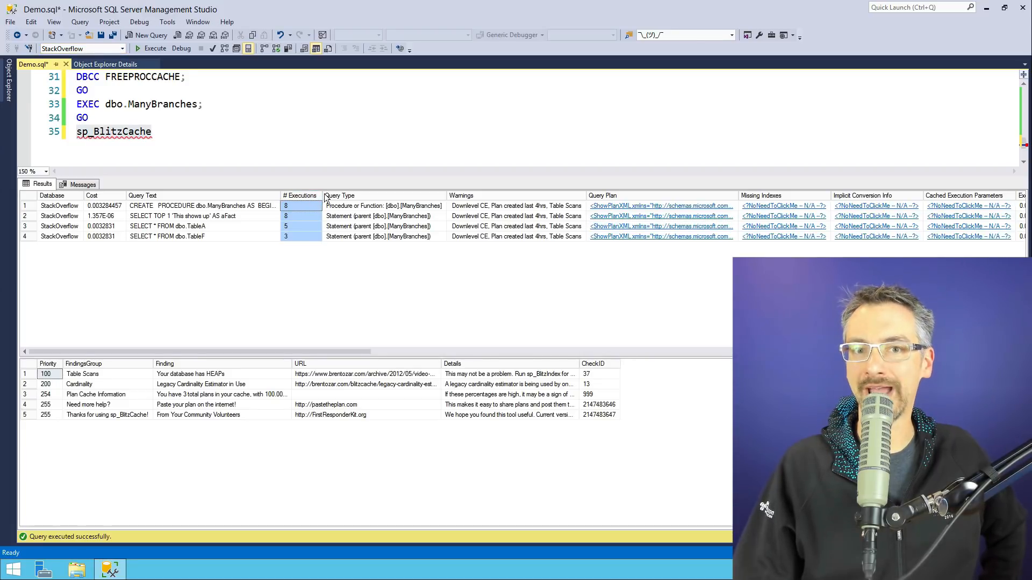
mouse_move(364, 191)
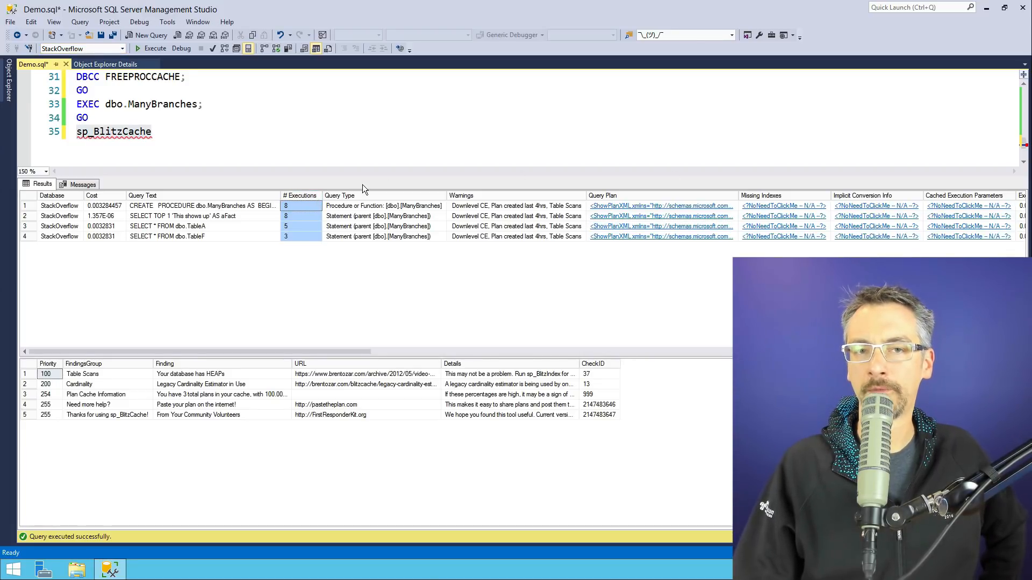
mouse_move(463, 187)
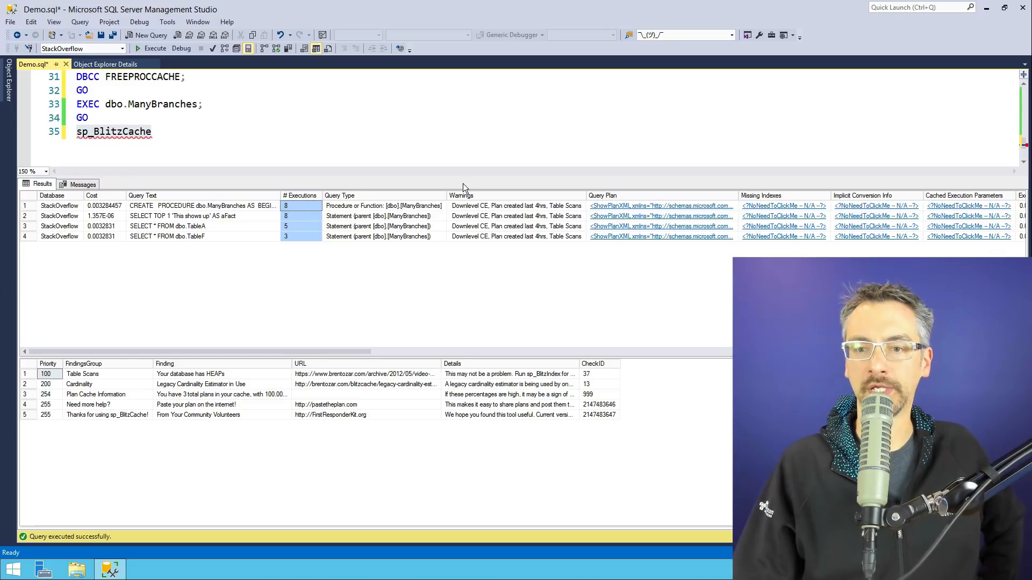
mouse_move(297, 260)
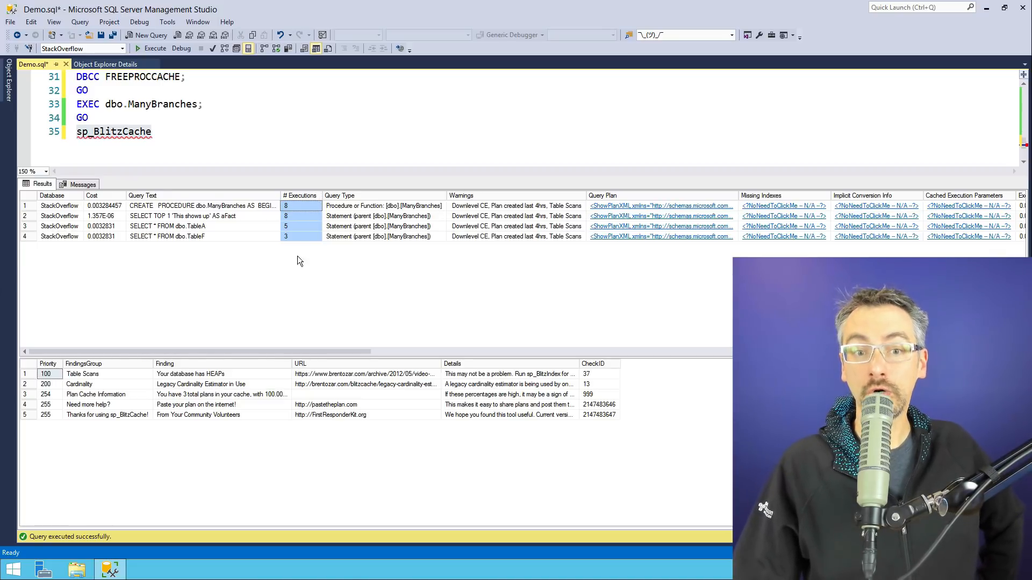
mouse_move(630, 212)
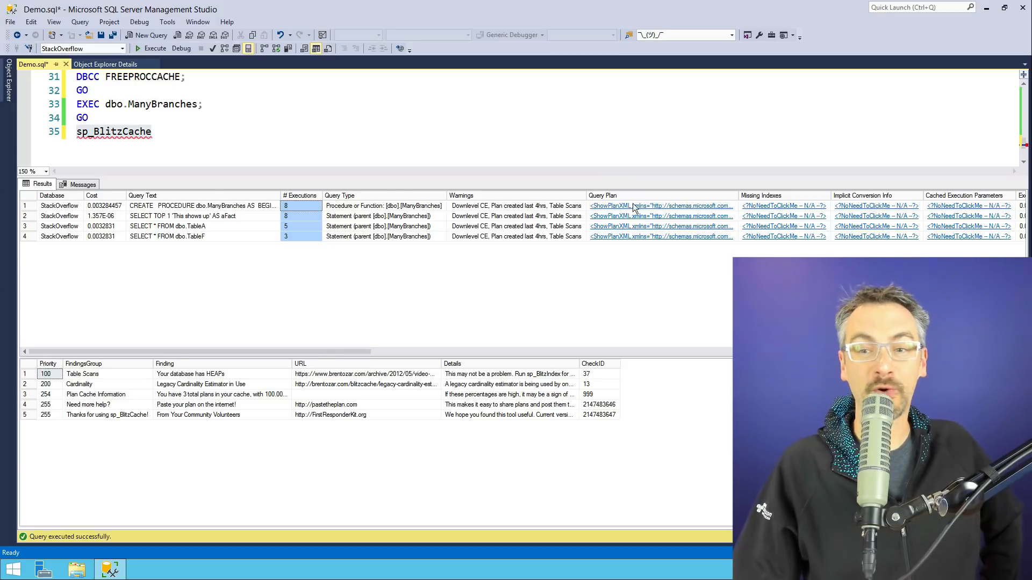
mouse_move(701, 226)
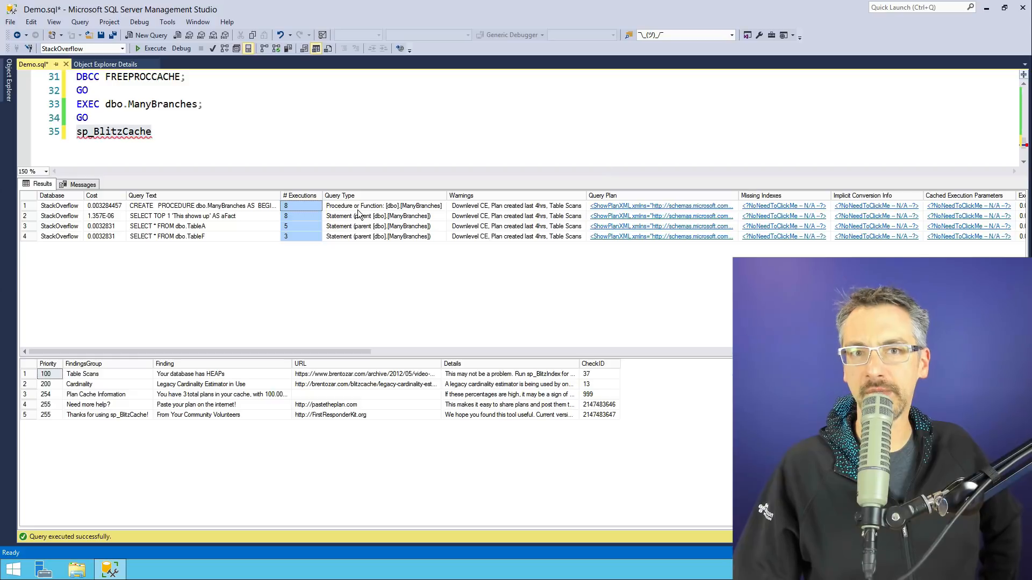
mouse_move(614, 230)
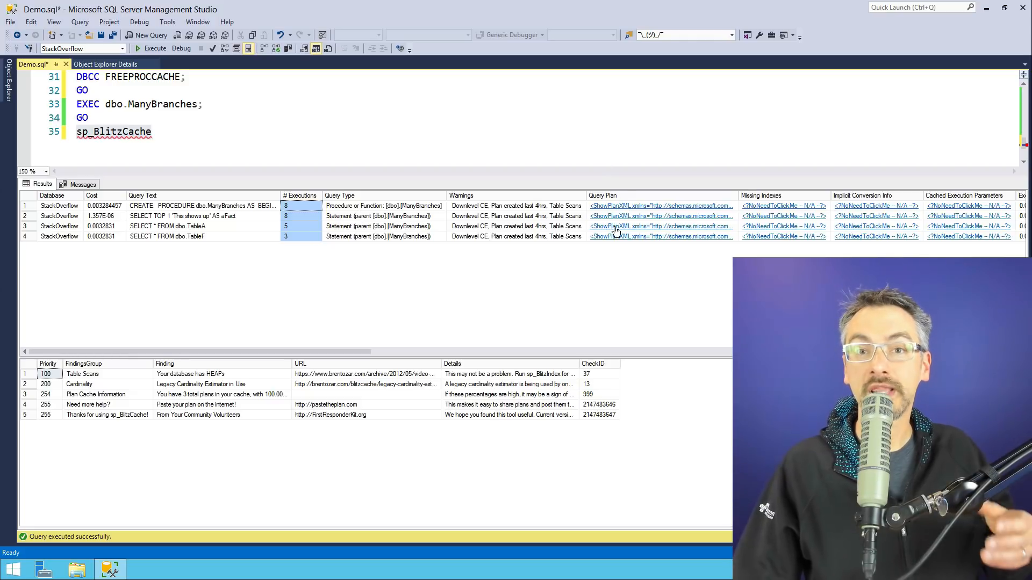
mouse_move(235, 145)
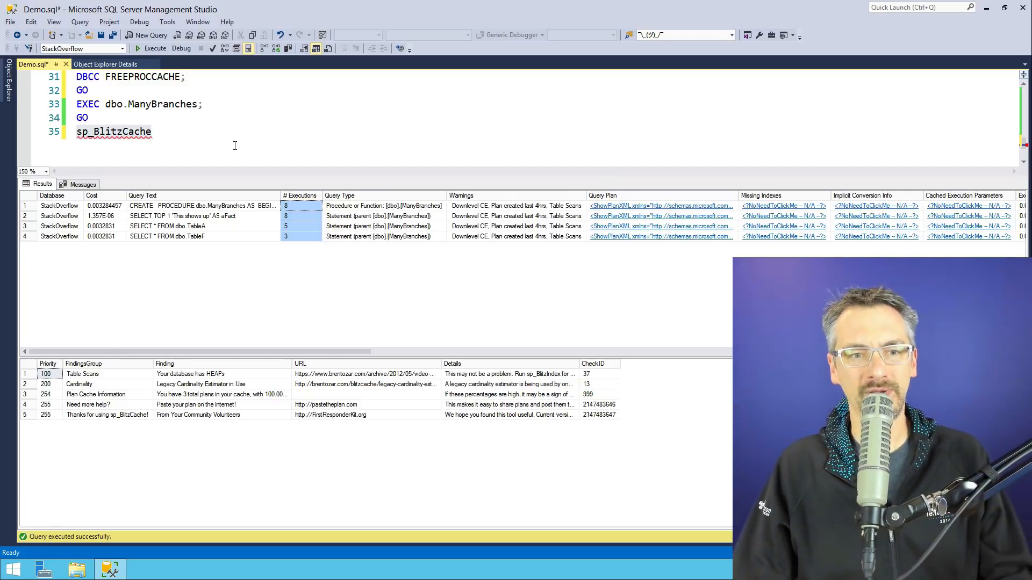
click(161, 131)
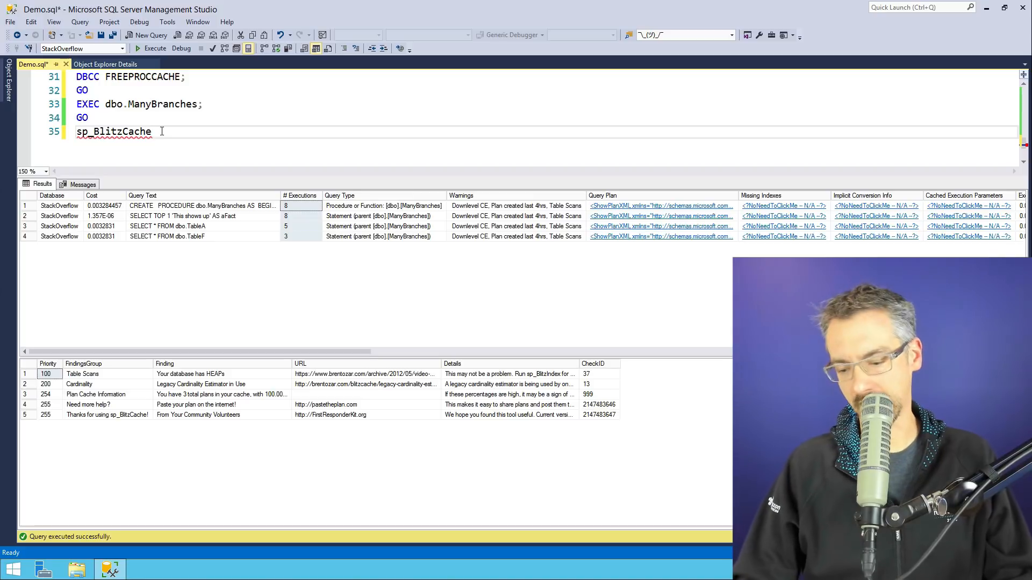
Step: Rerun sp_BlitzCache and open the cached ManyBranches plan from the TableA statement row
click(156, 48)
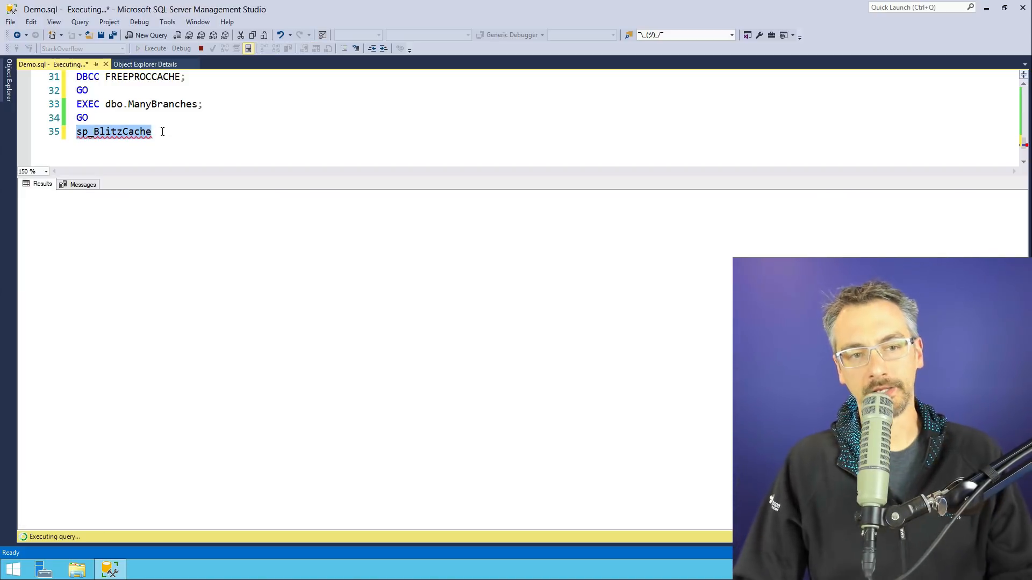
click(155, 48)
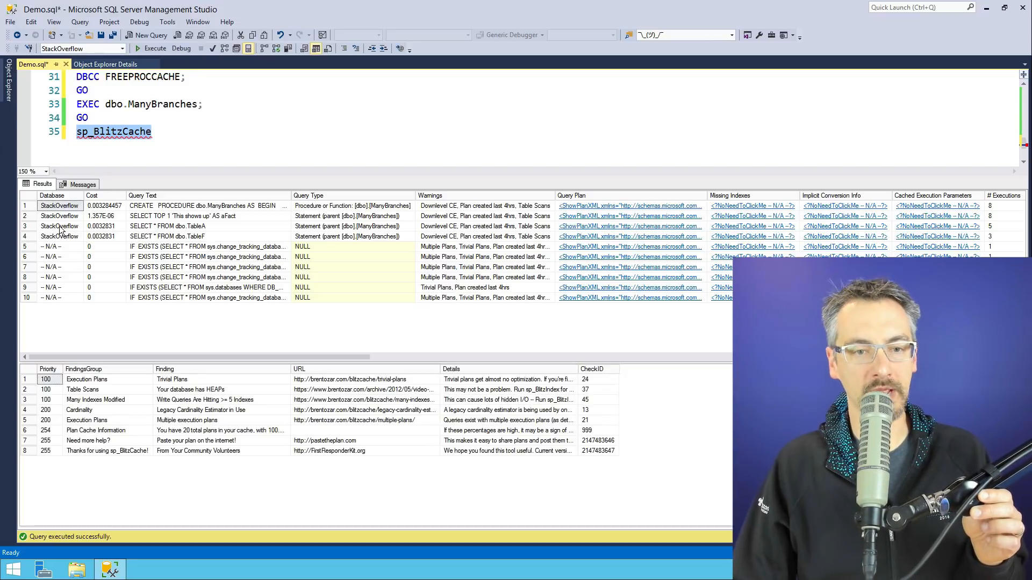
click(198, 226)
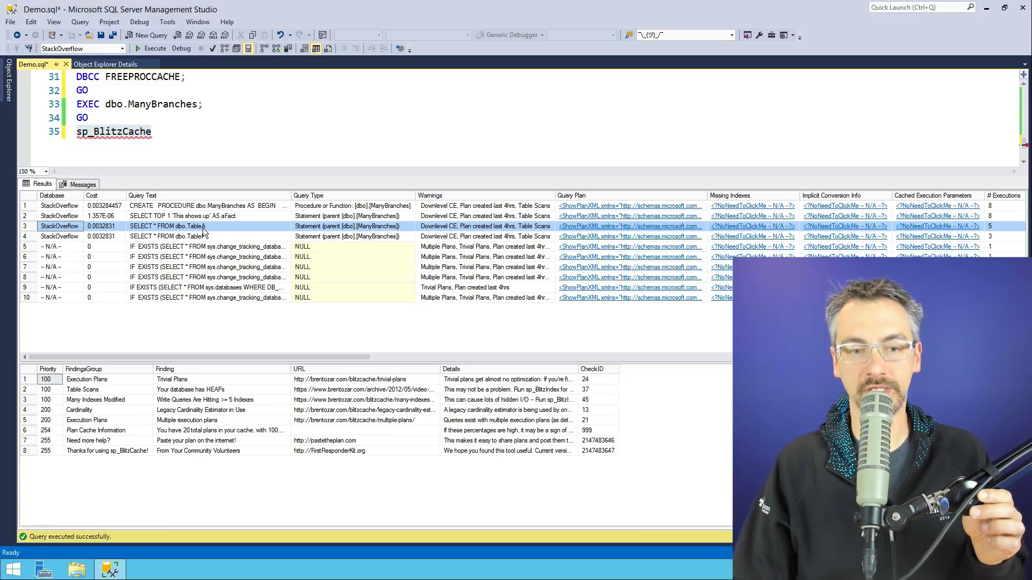
mouse_move(592, 233)
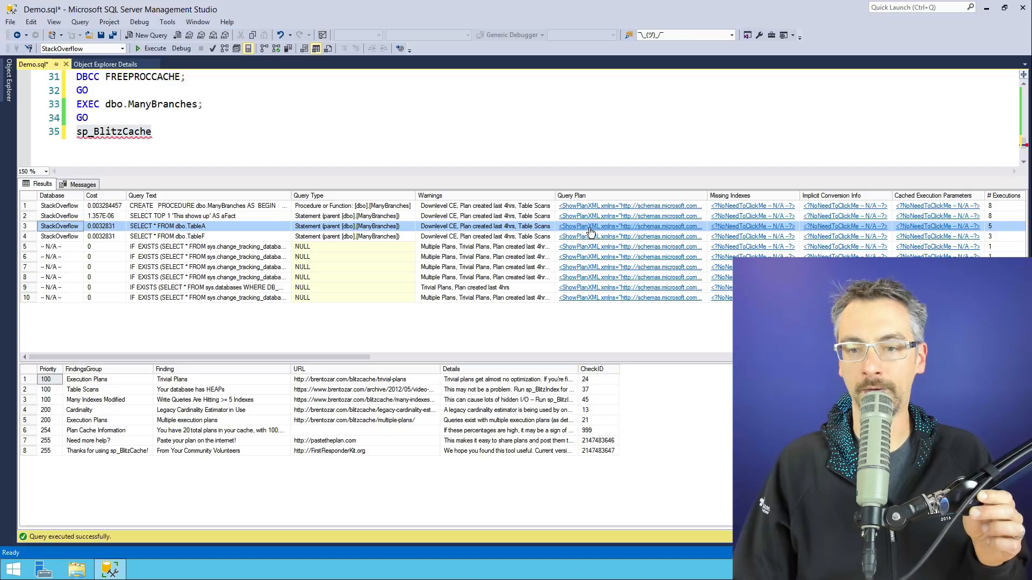
click(628, 226)
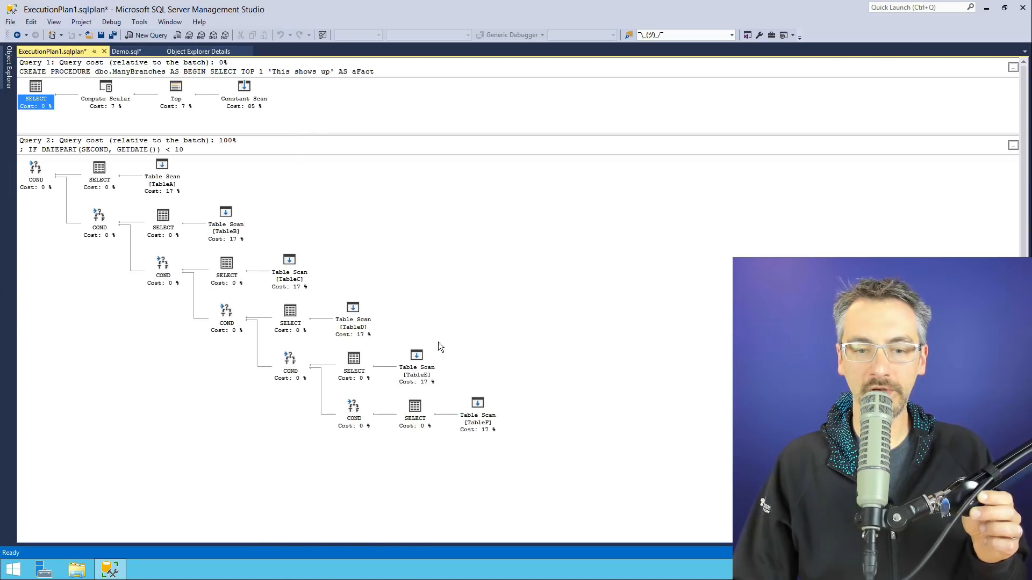
Step: Scroll through the cached plan's six 17% table-scan branches, then close the plan tab
scroll(down, 3)
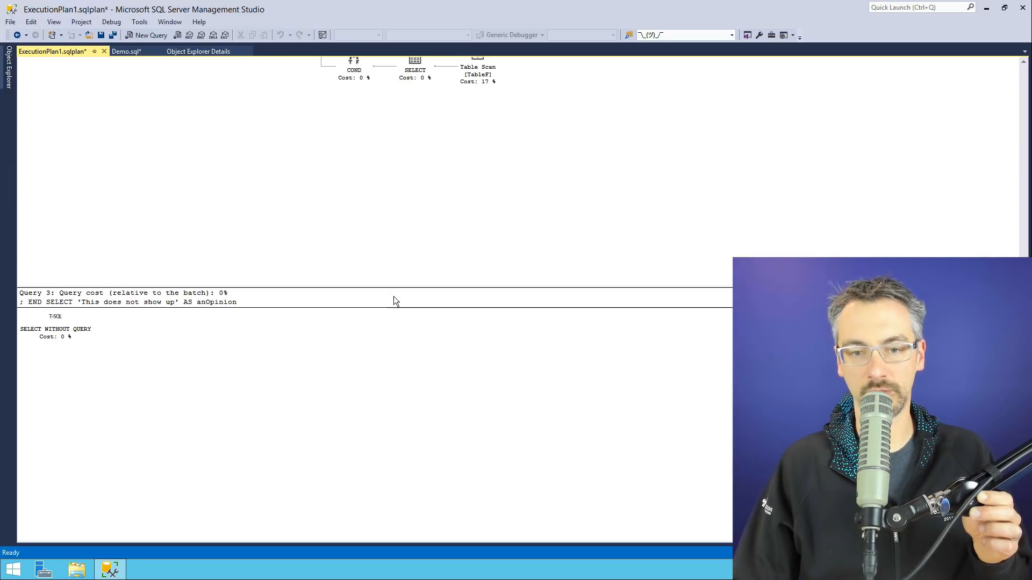
click(55, 333)
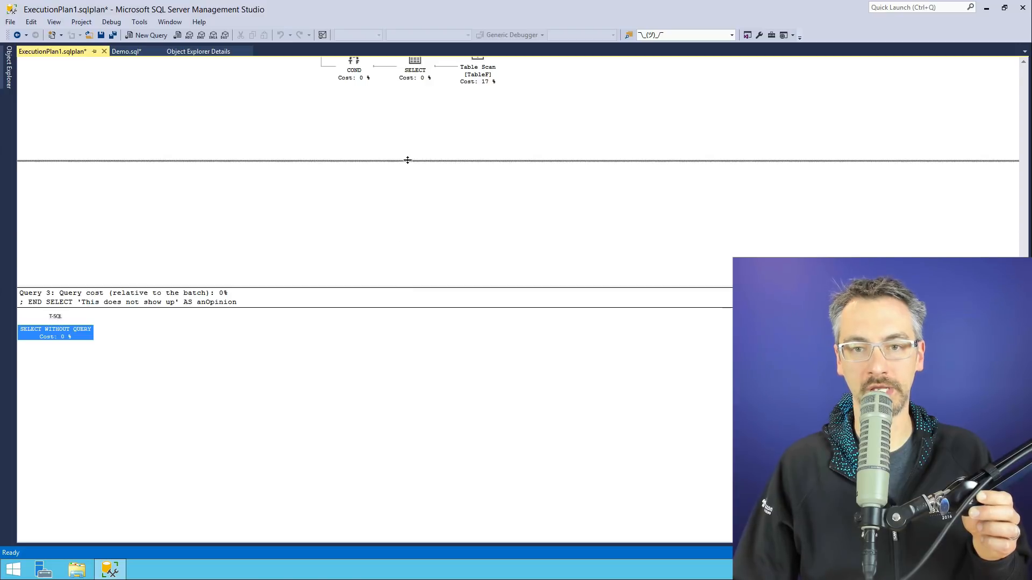
scroll(up, 3)
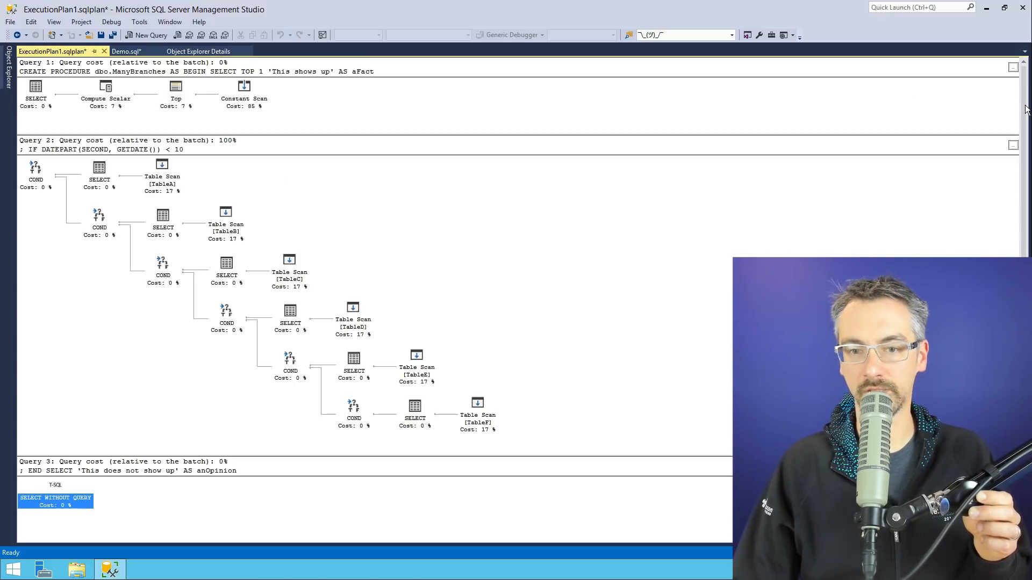
mouse_move(491, 251)
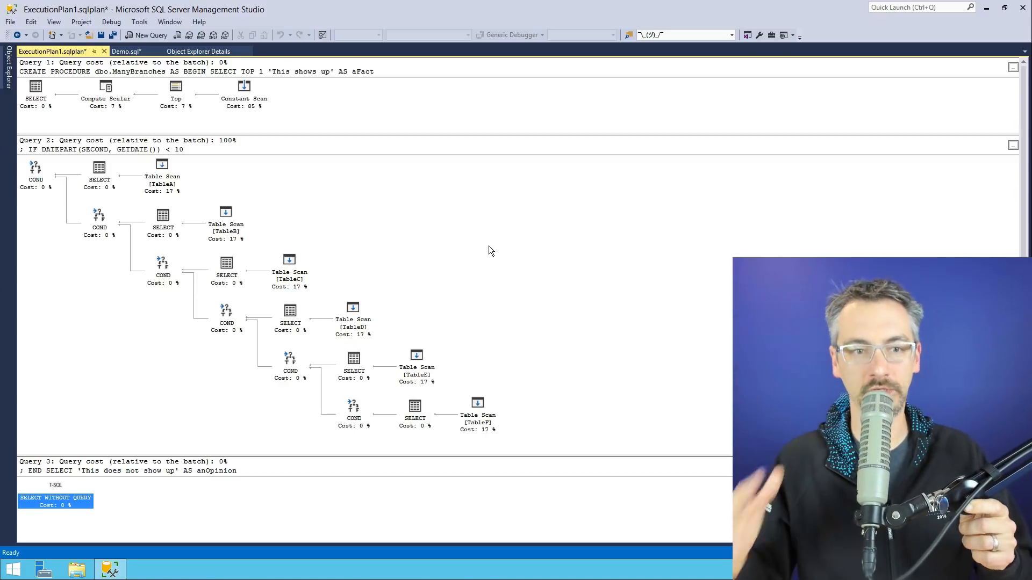
mouse_move(398, 251)
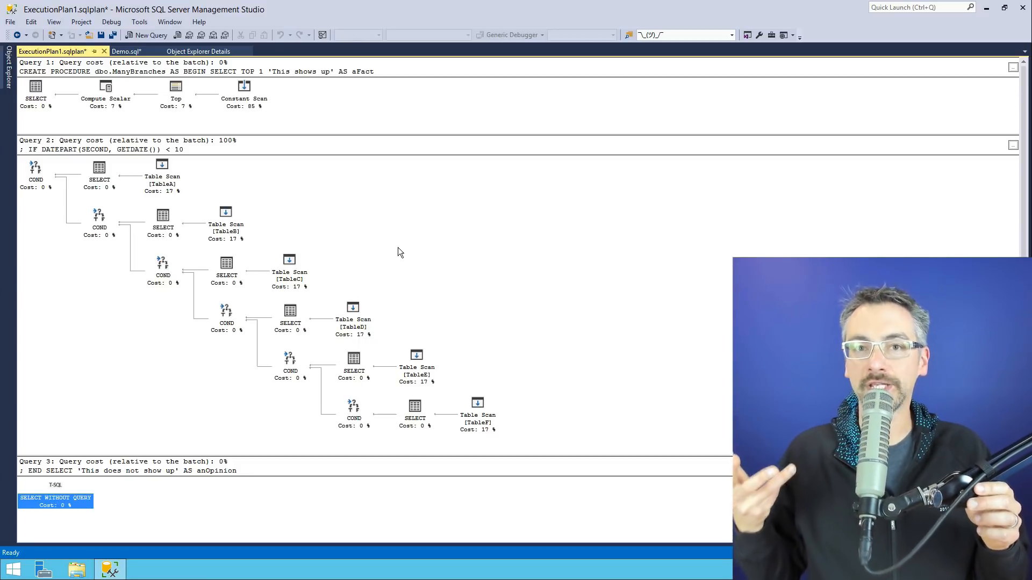
mouse_move(162, 205)
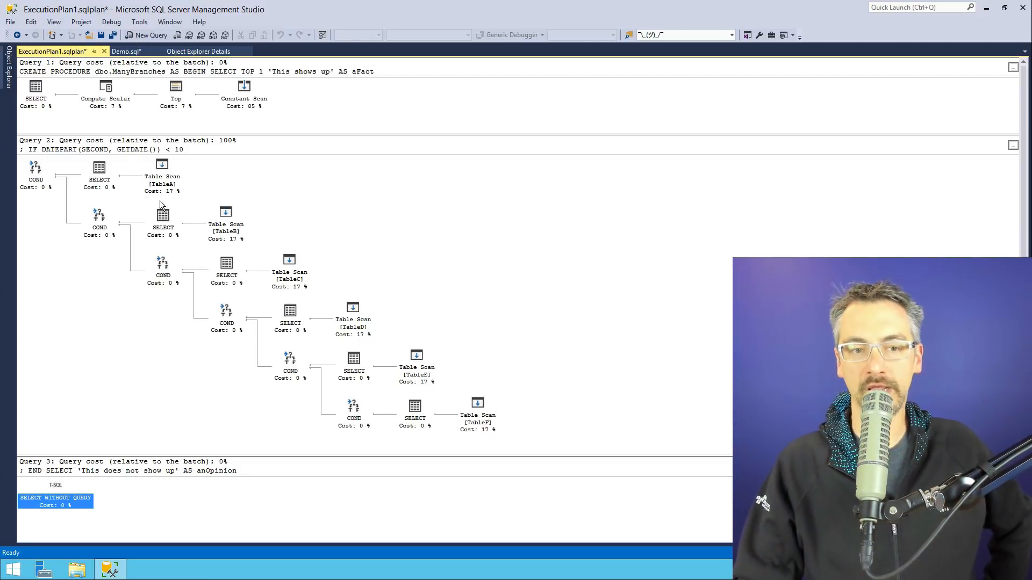
mouse_move(34, 191)
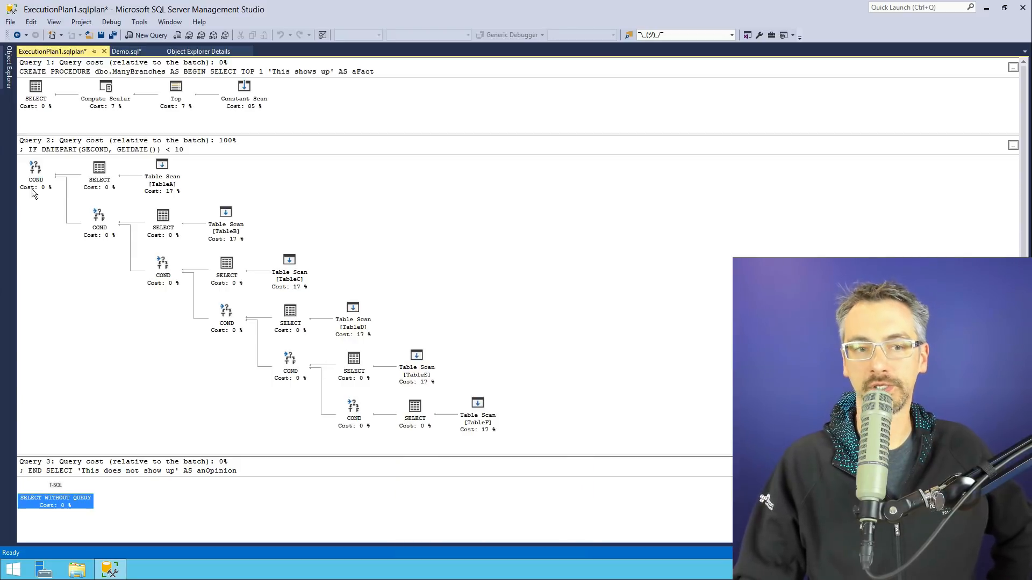
mouse_move(31, 99)
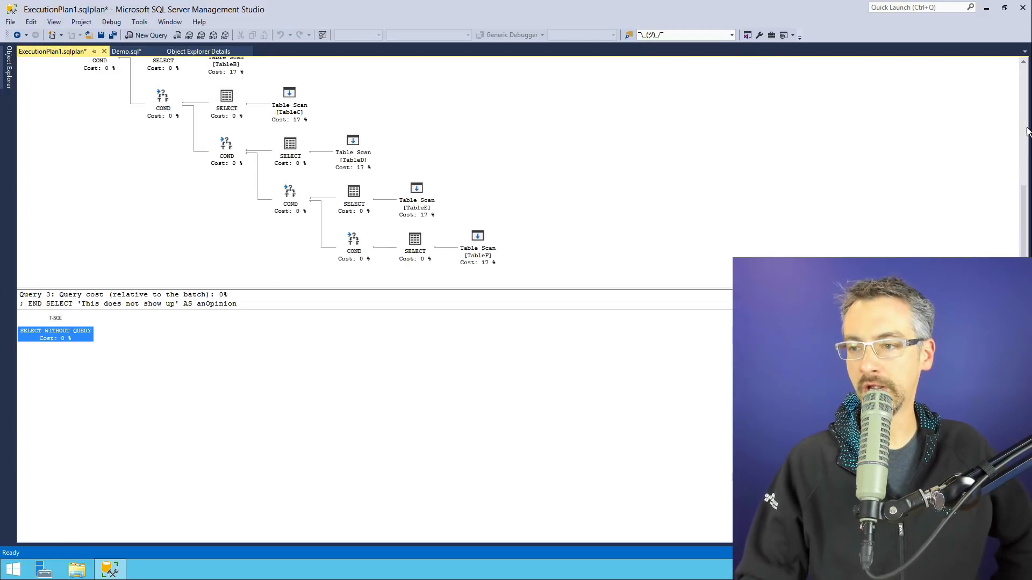
scroll(up, 3)
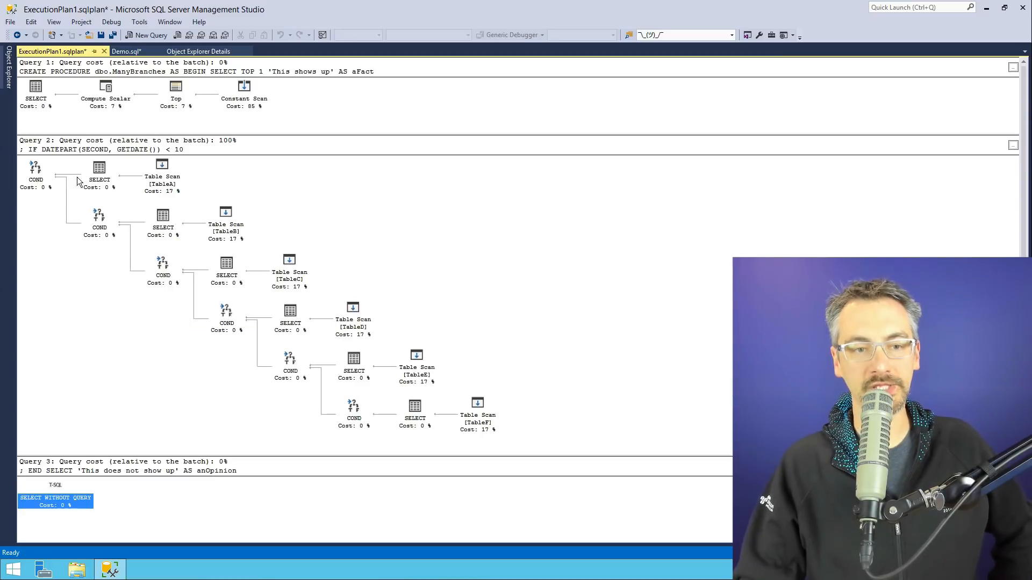
mouse_move(77, 182)
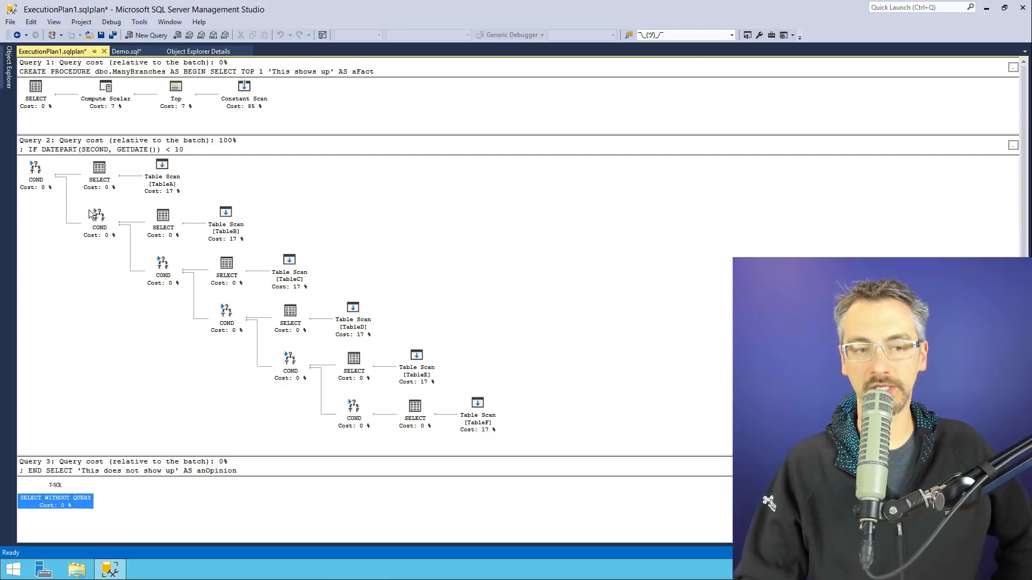
mouse_move(387, 357)
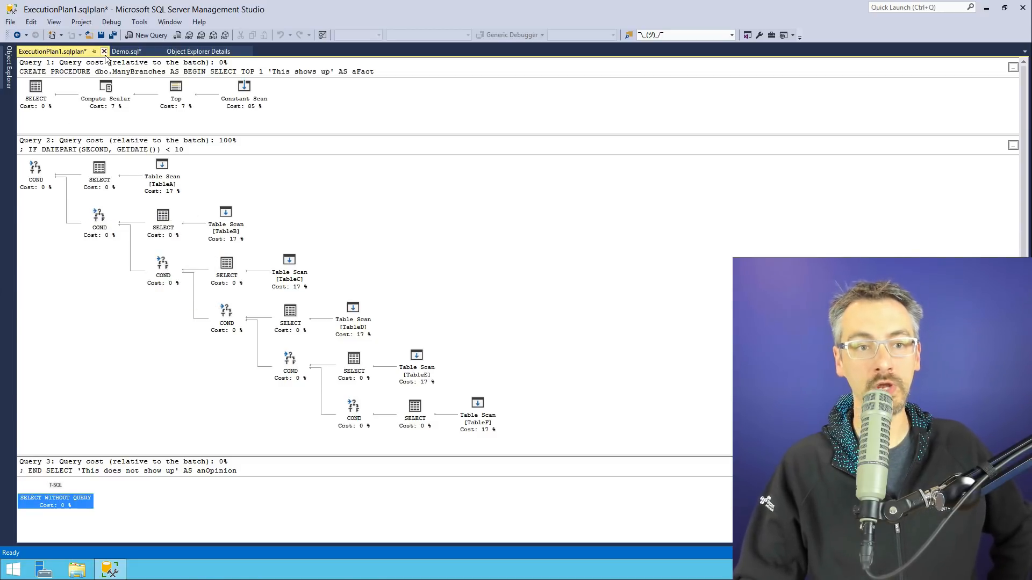
click(103, 51)
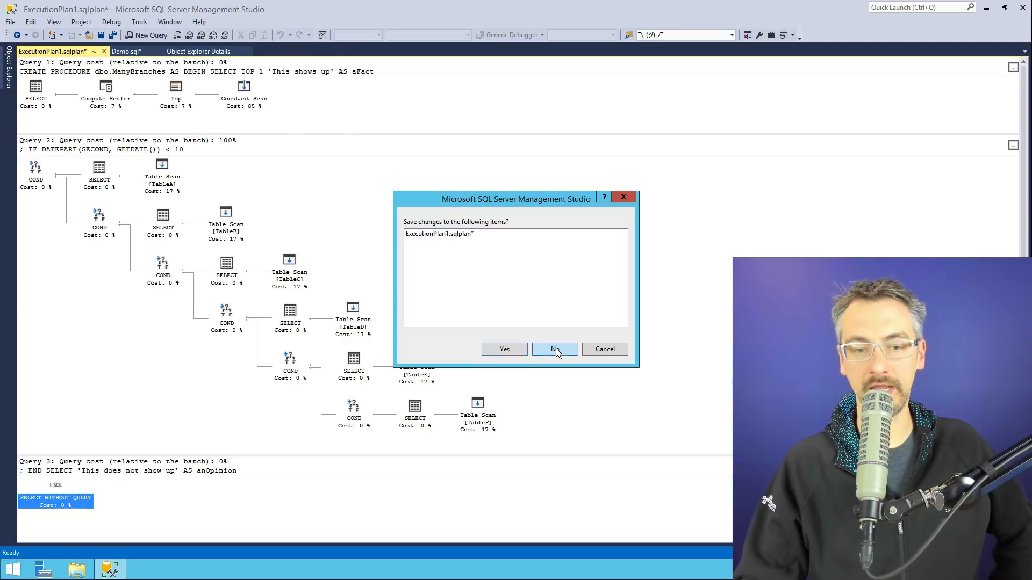
Step: Discard the plan unsaved, then reopen the TableA statement's cached plan showing all six branches
click(555, 348)
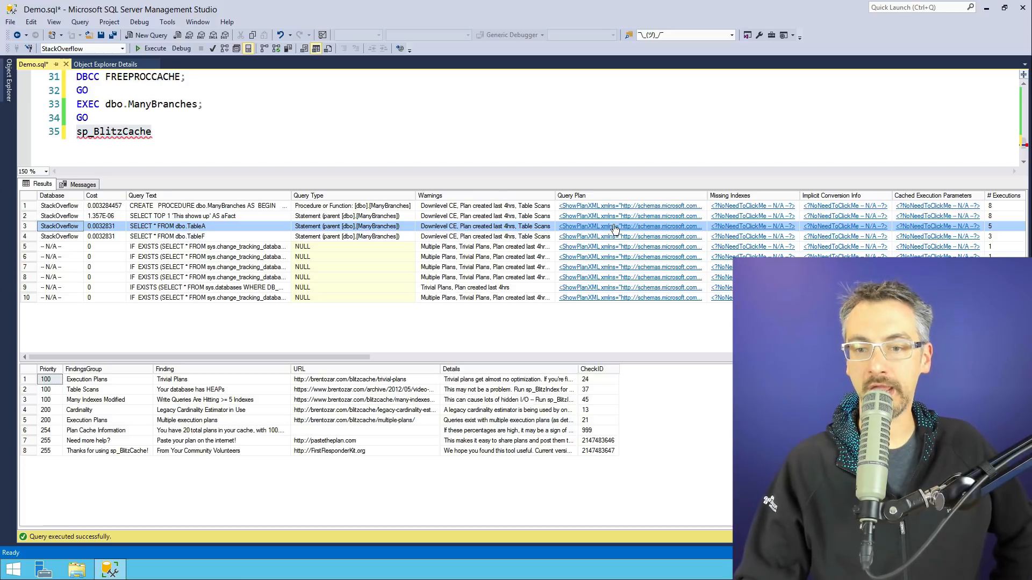
click(629, 226)
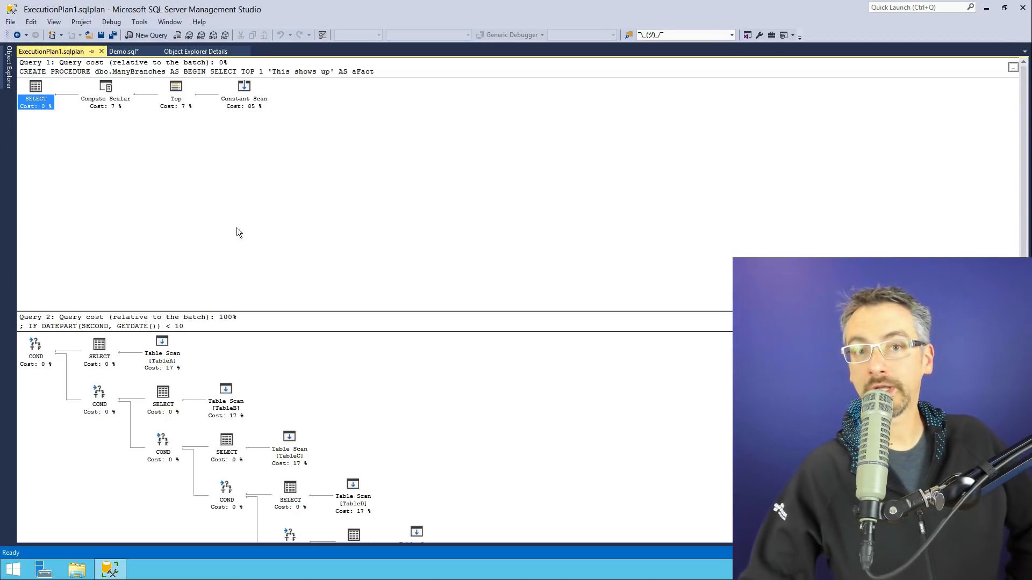
scroll(down, 3)
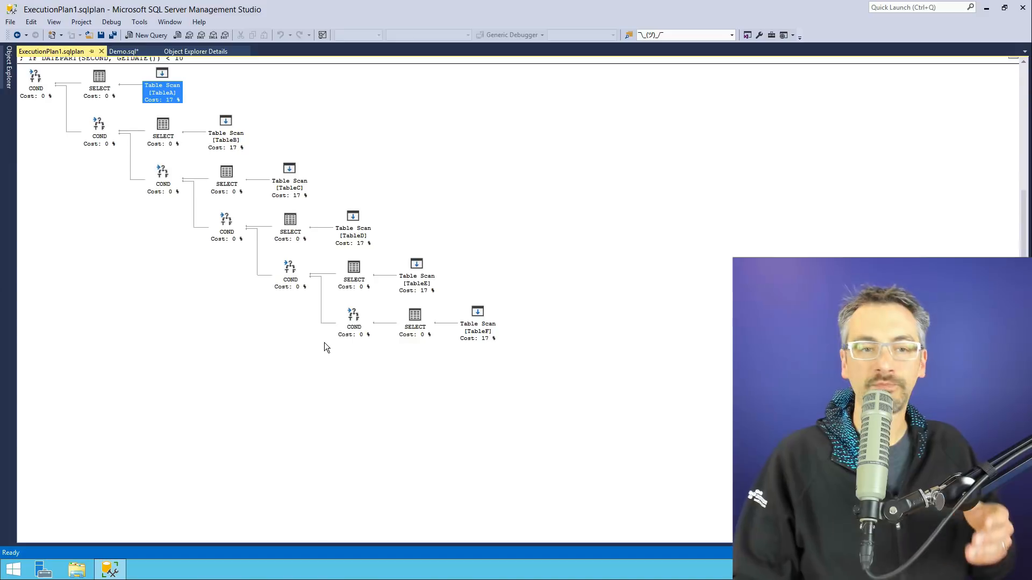
mouse_move(635, 256)
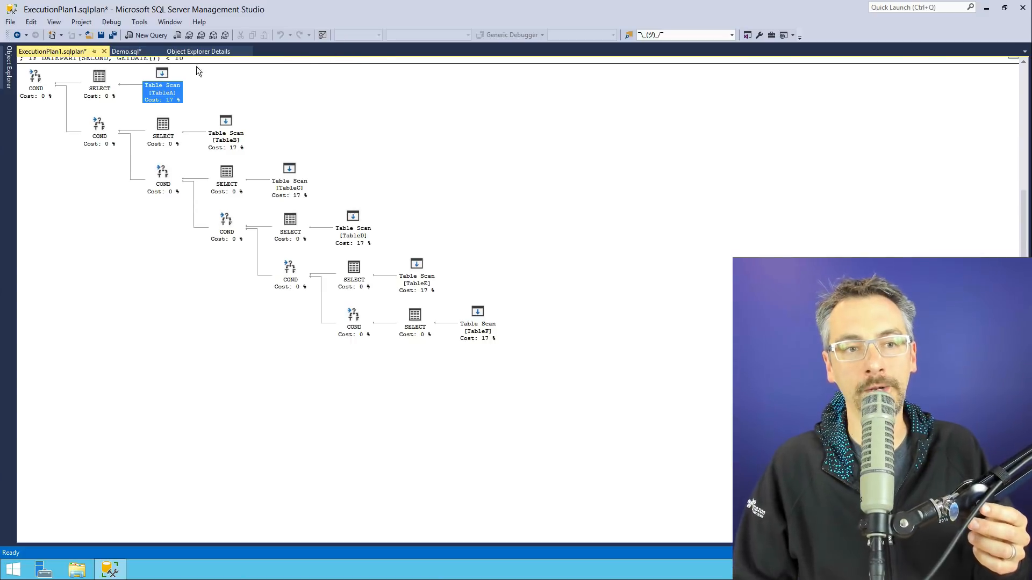
Step: Close the plan without saving, returning to the sp_BlitzCache results grid
click(104, 51)
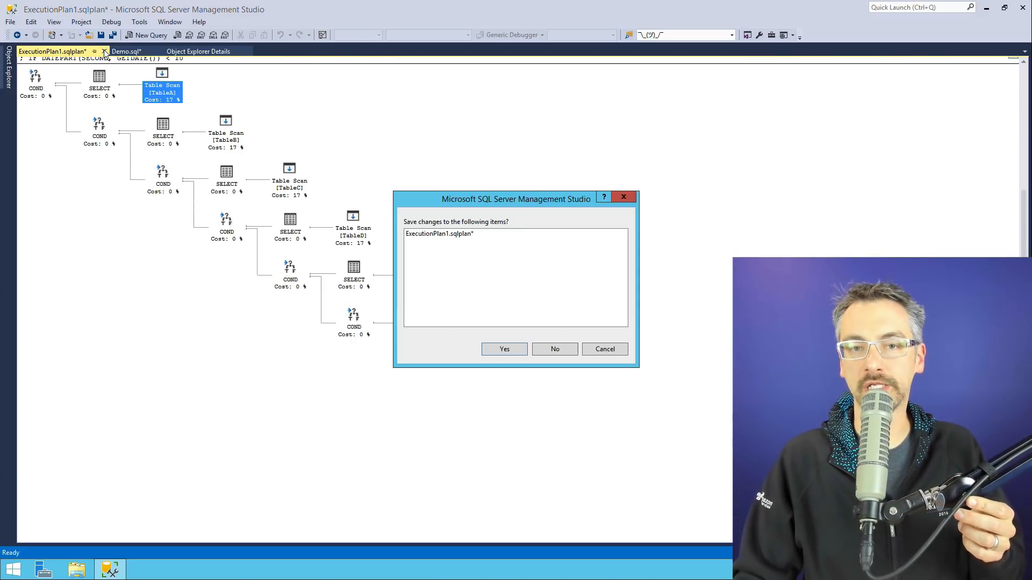
click(554, 348)
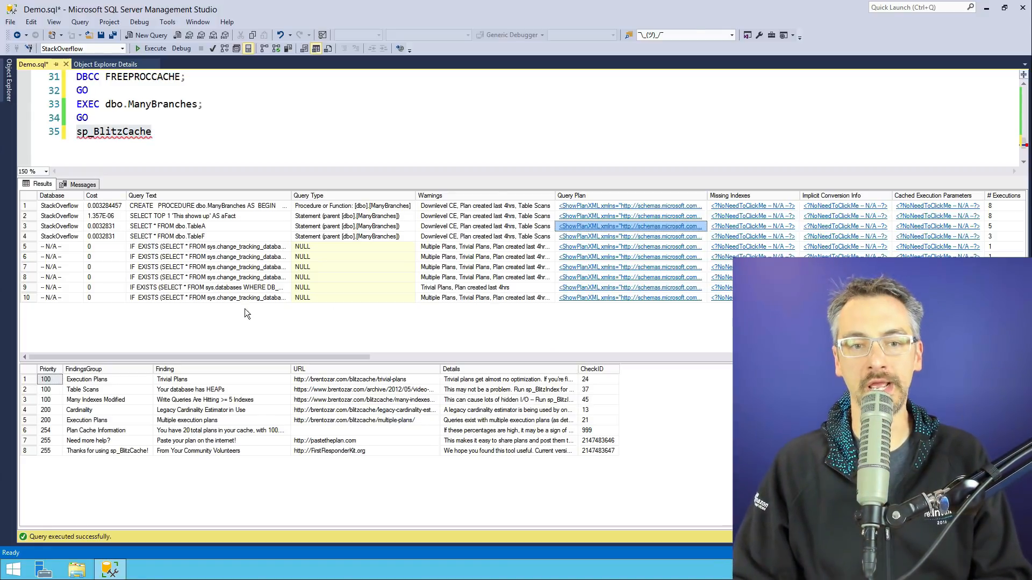
click(208, 205)
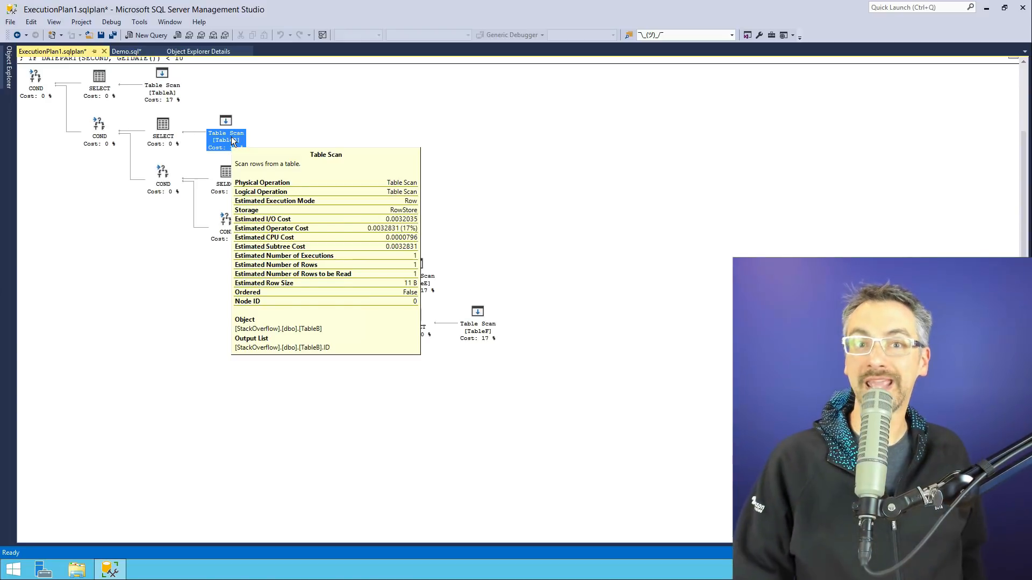
click(105, 52)
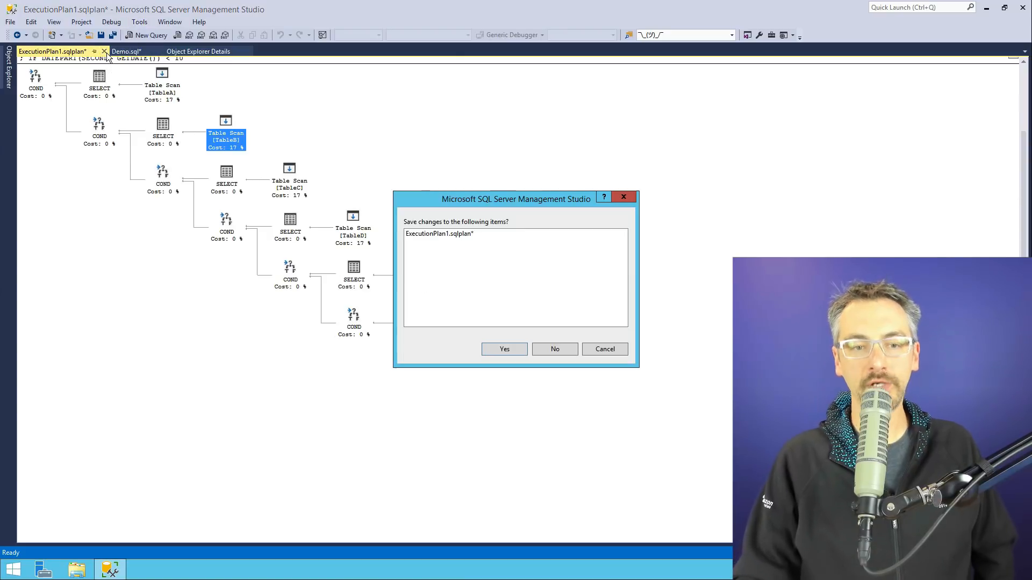
click(555, 348)
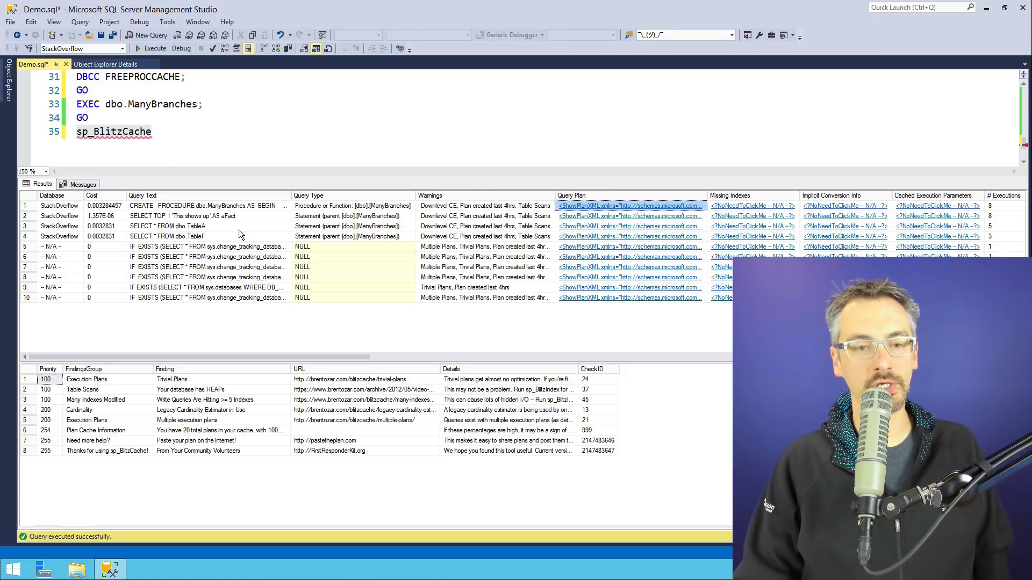
click(198, 226)
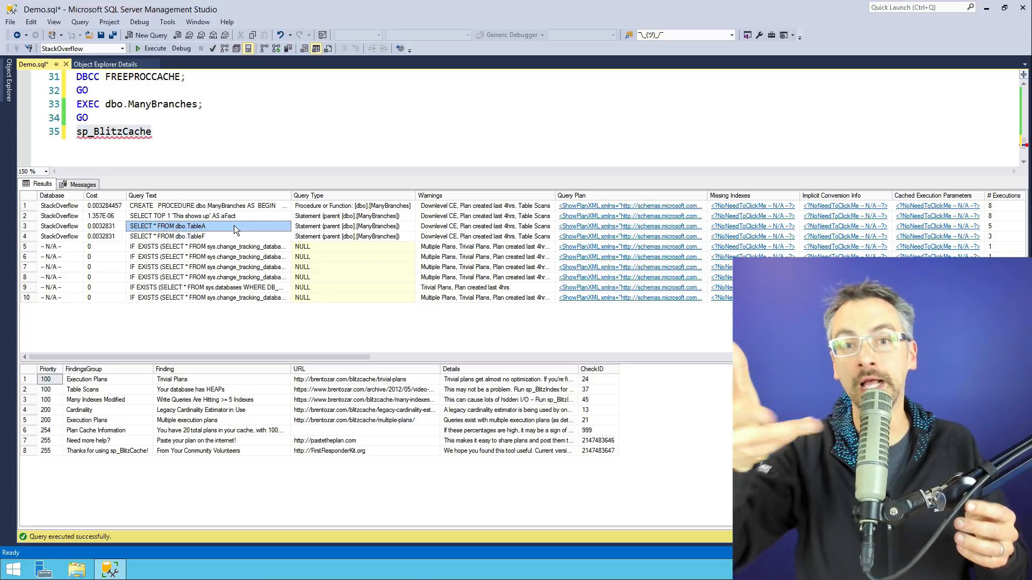
mouse_move(348, 366)
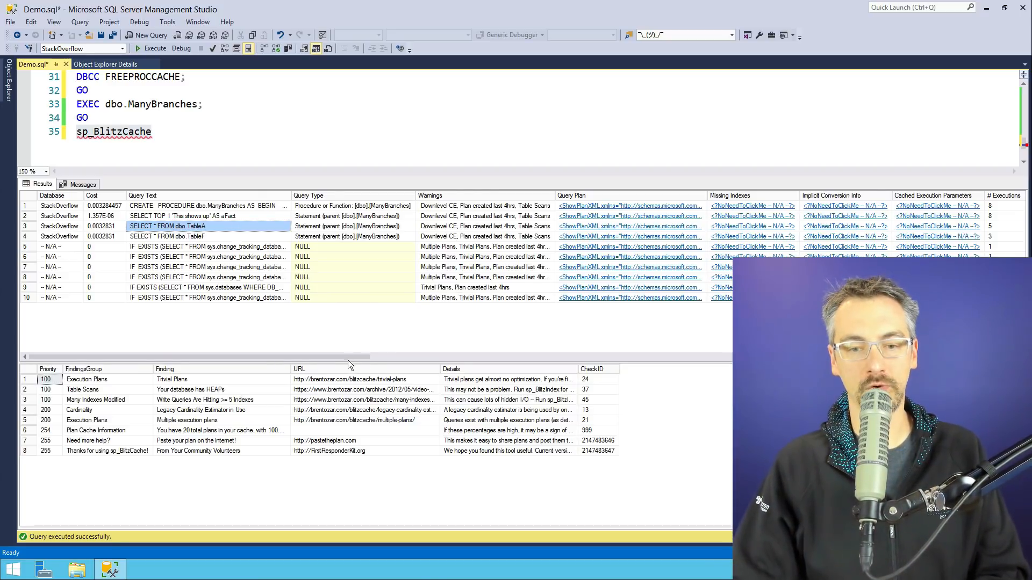
scroll(right, 3)
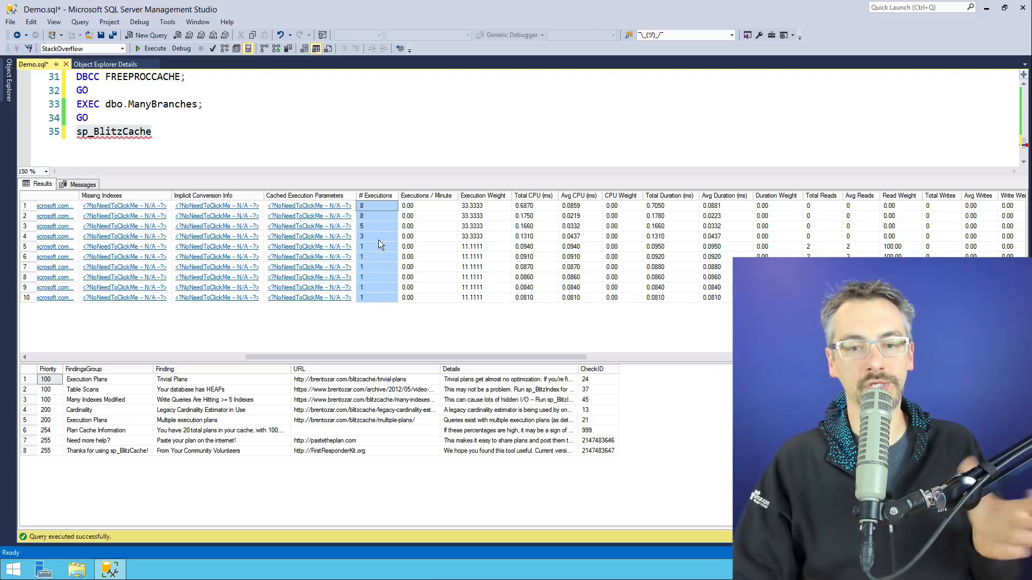
scroll(right, 3)
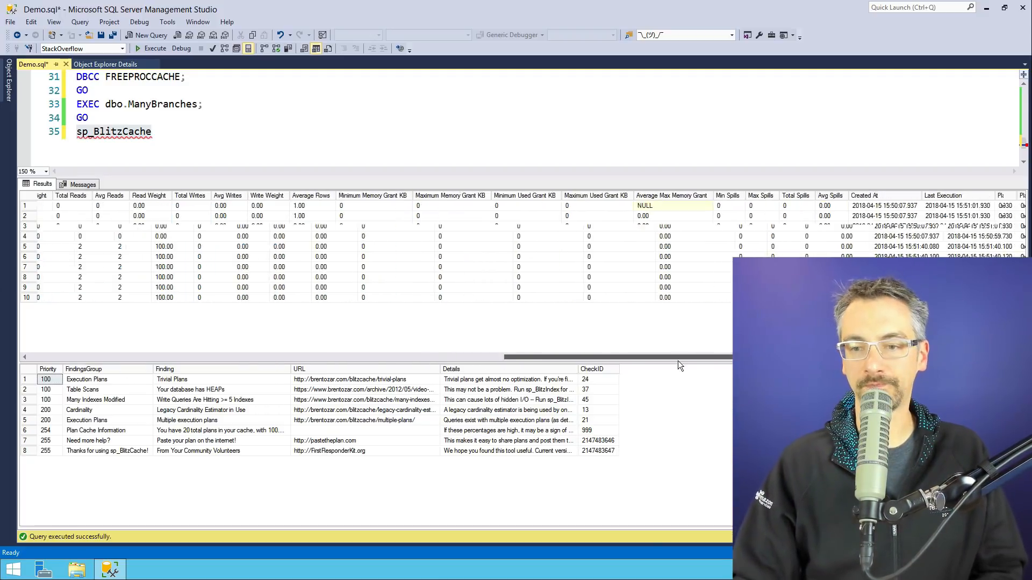
scroll(right, 3)
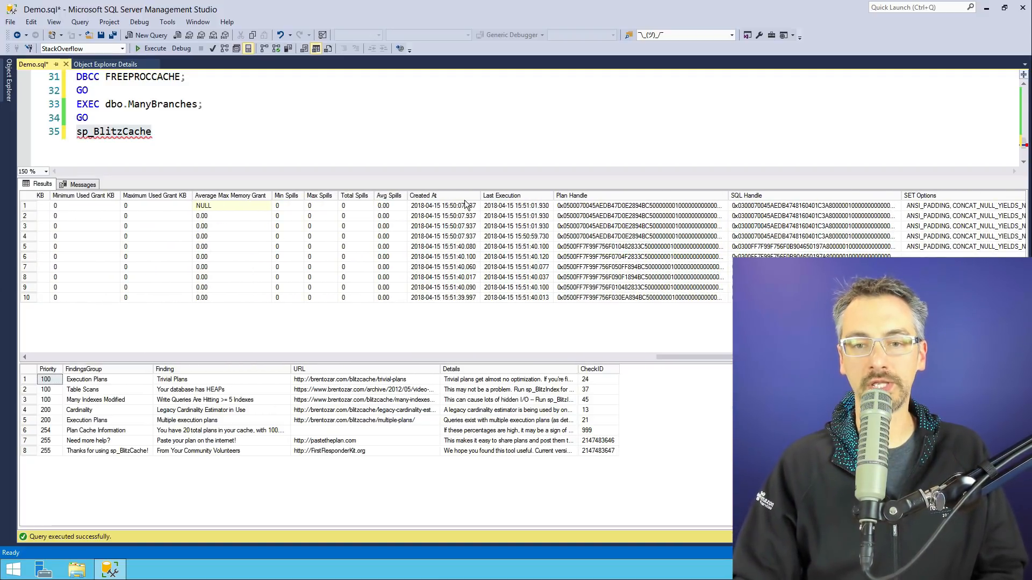